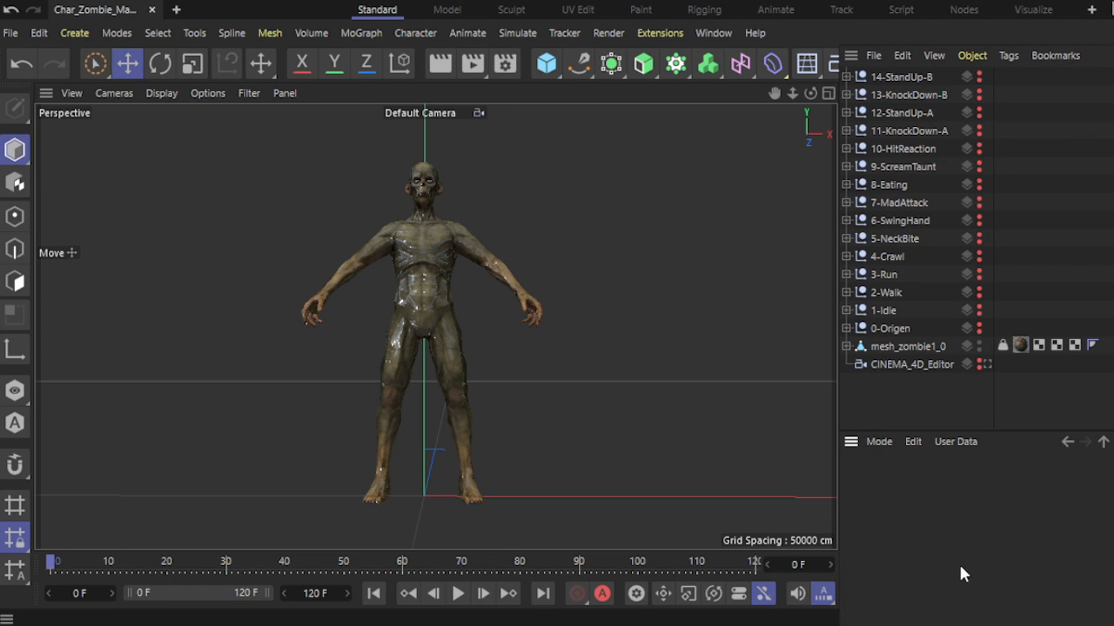
- Select the 0-Origen null and expand mixamorig:Hips with all its child joints
click(890, 328)
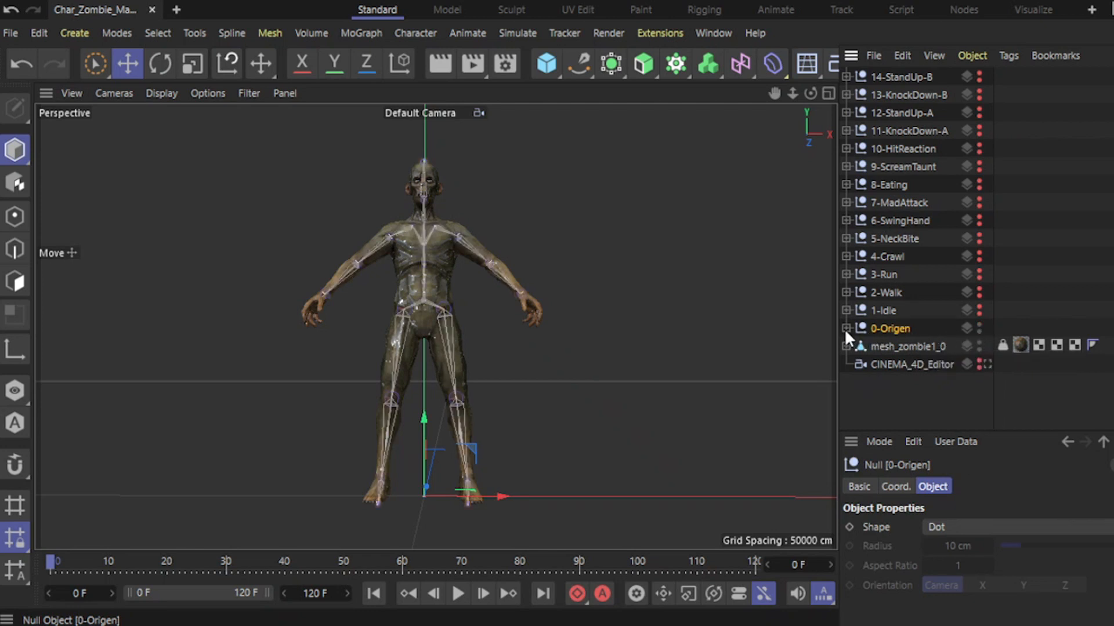
click(849, 328)
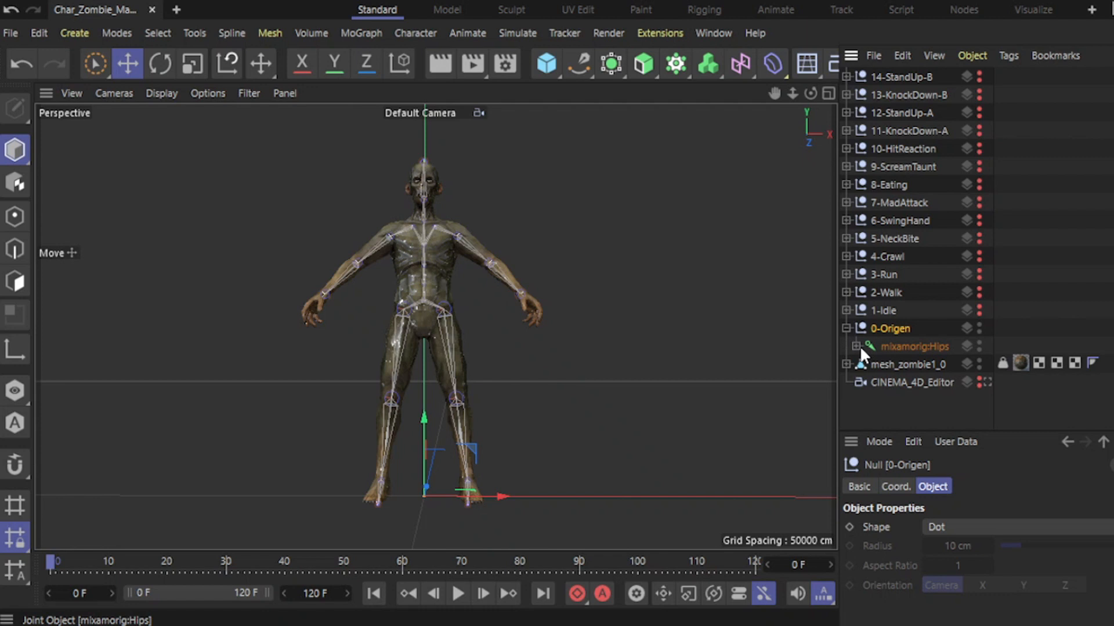
mouse_move(914, 346)
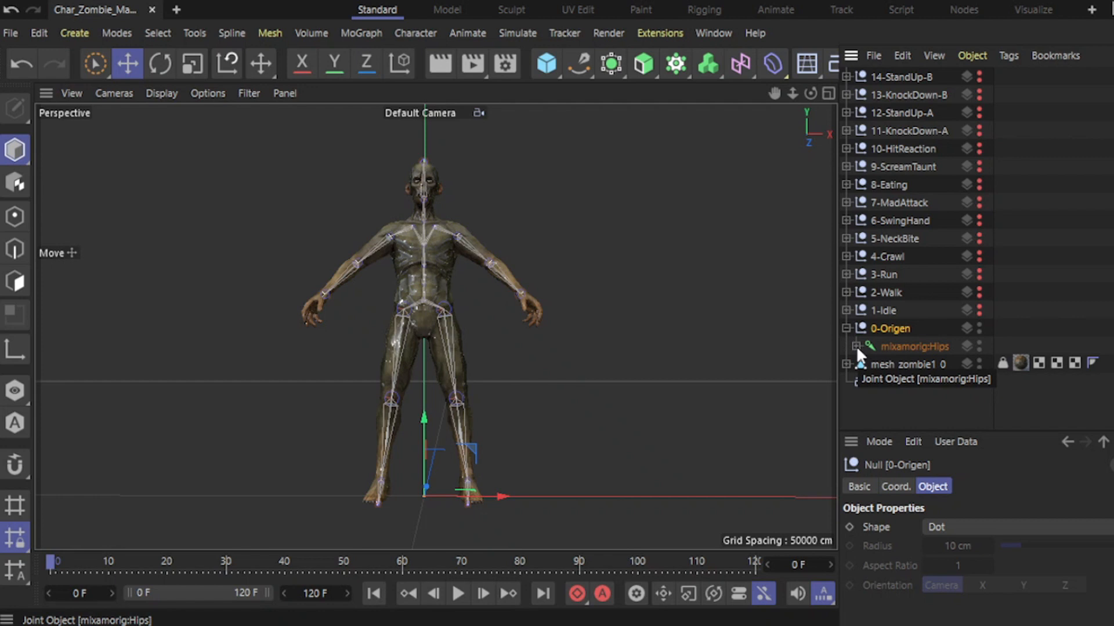
click(859, 346)
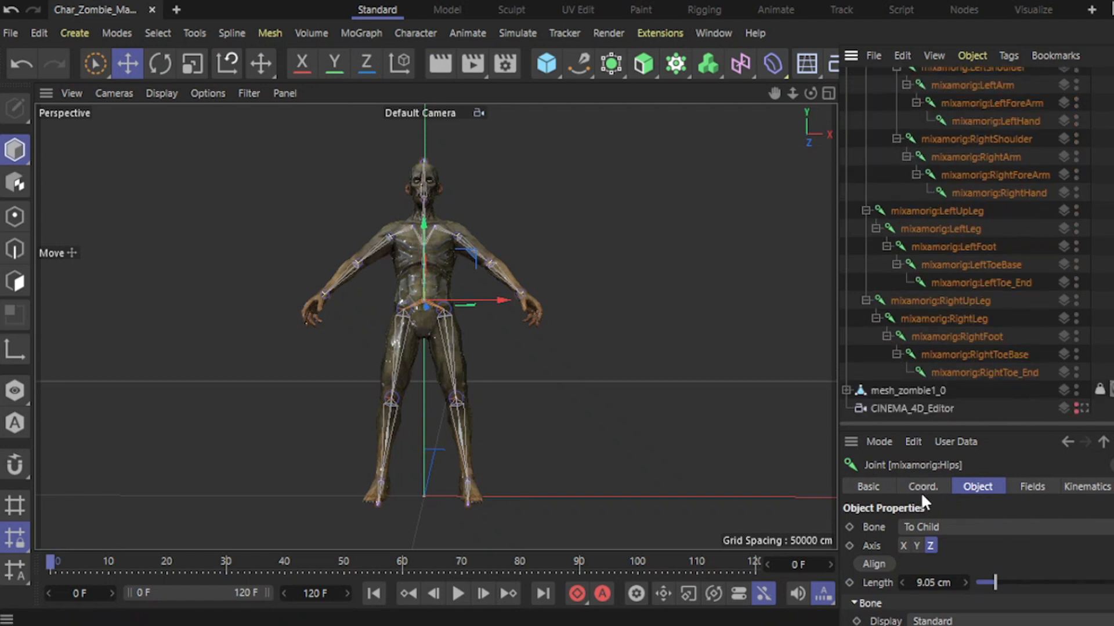
- Select all 25 joints and key their position and rotation at frame 0
click(922, 486)
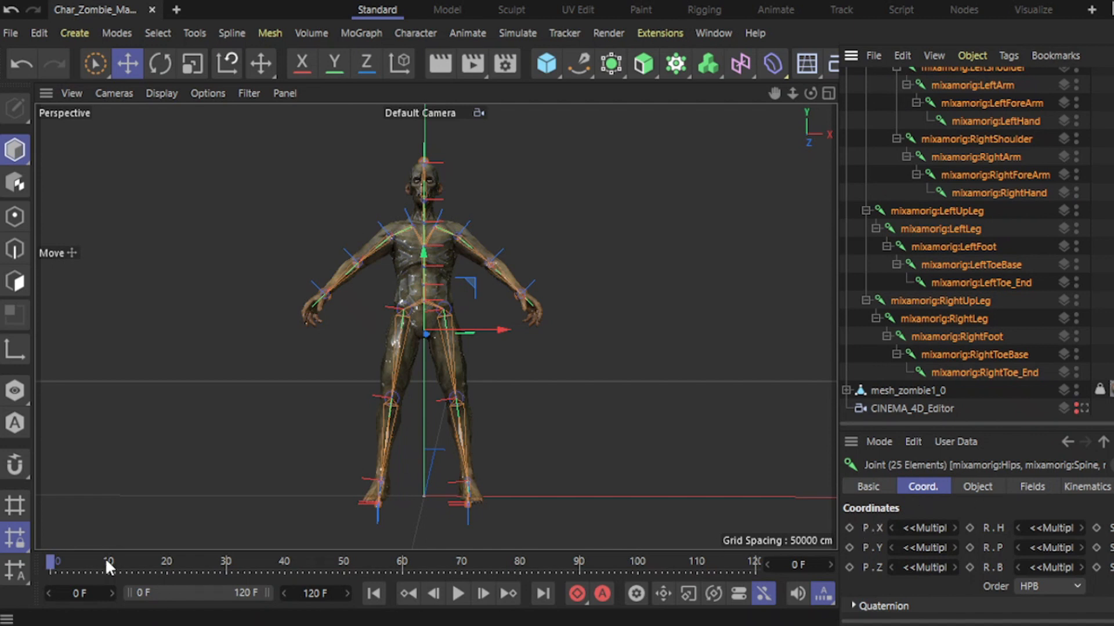
mouse_move(738, 595)
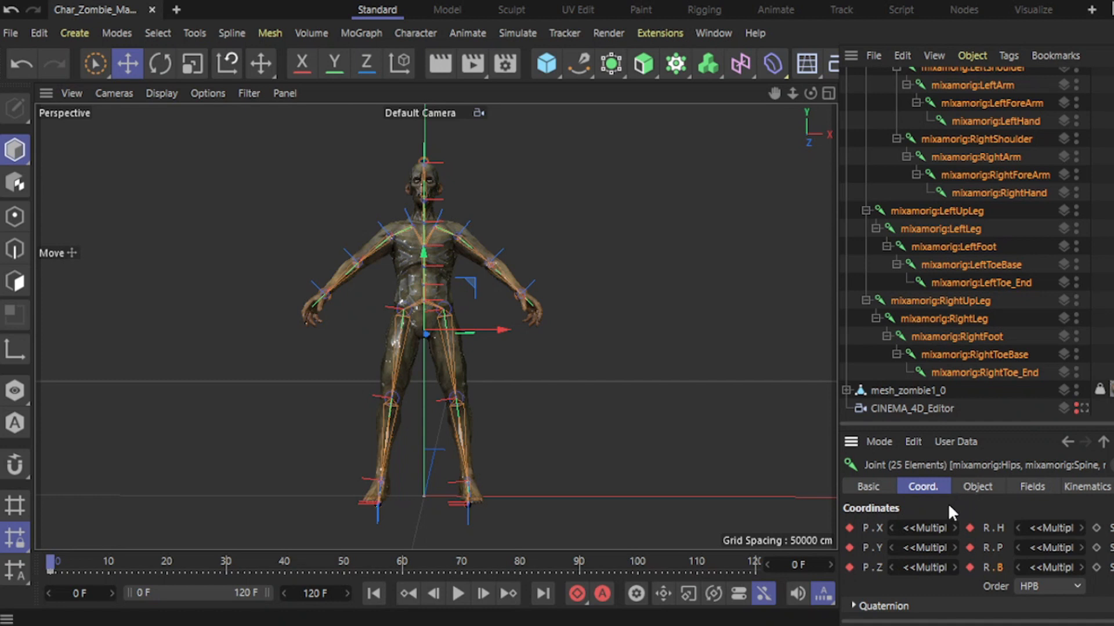
mouse_move(950, 510)
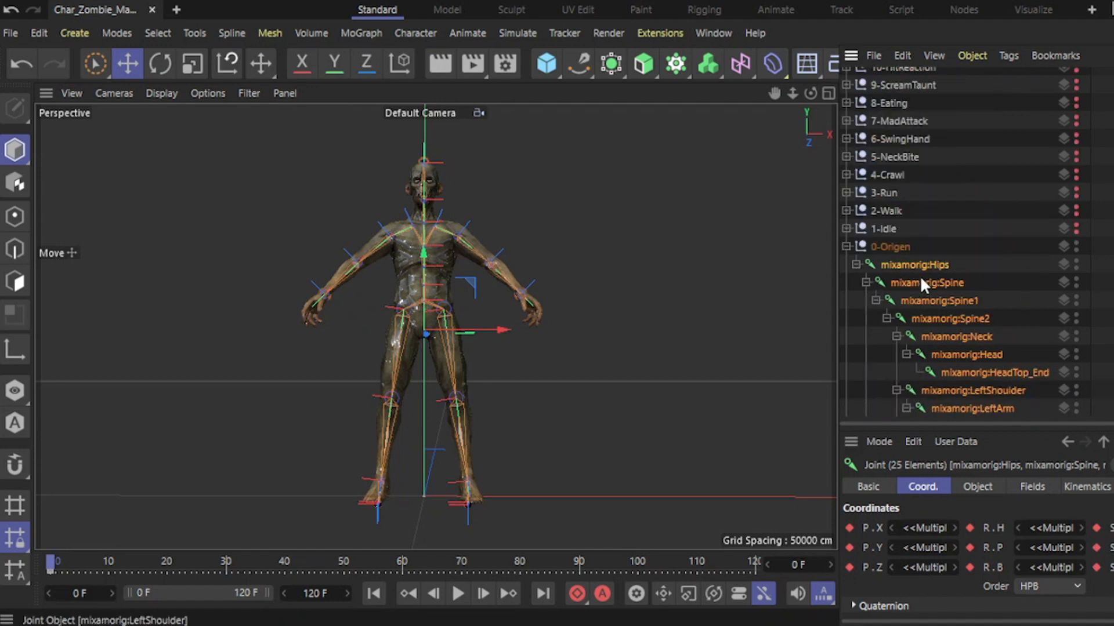
scroll(down, 3)
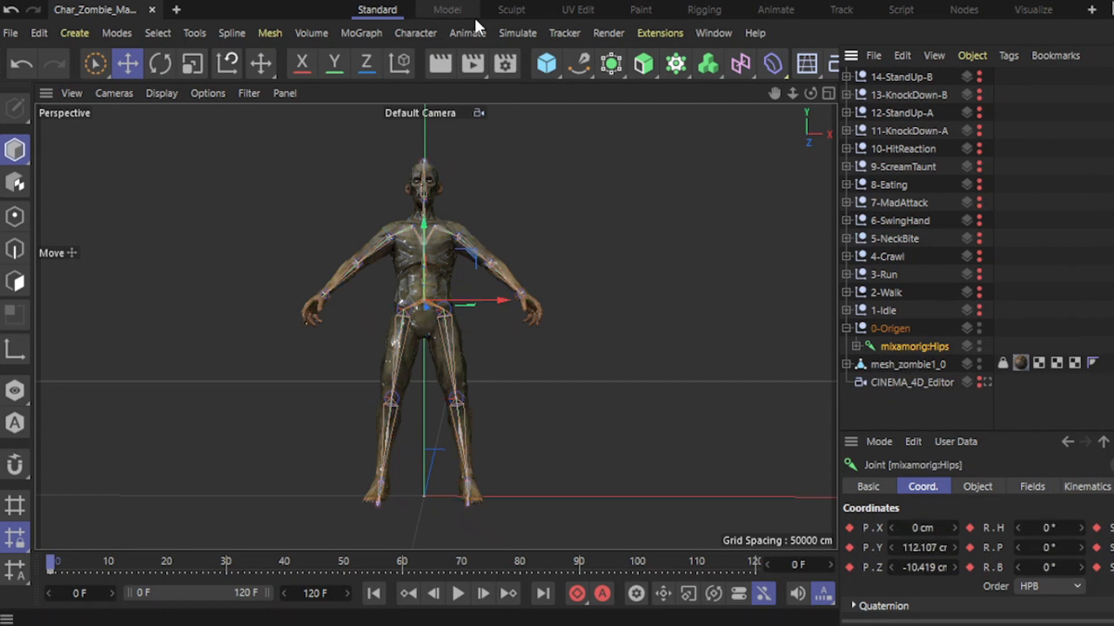
- Add a motion clip named 0-Origen ending at frame 1 with Scale included
click(467, 32)
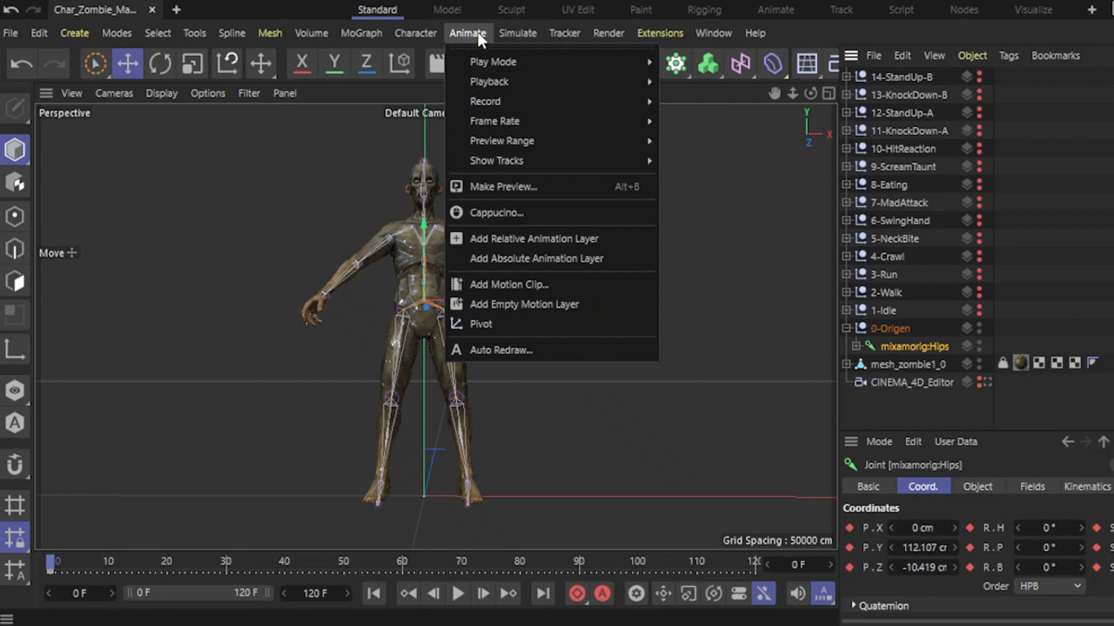
mouse_move(508, 285)
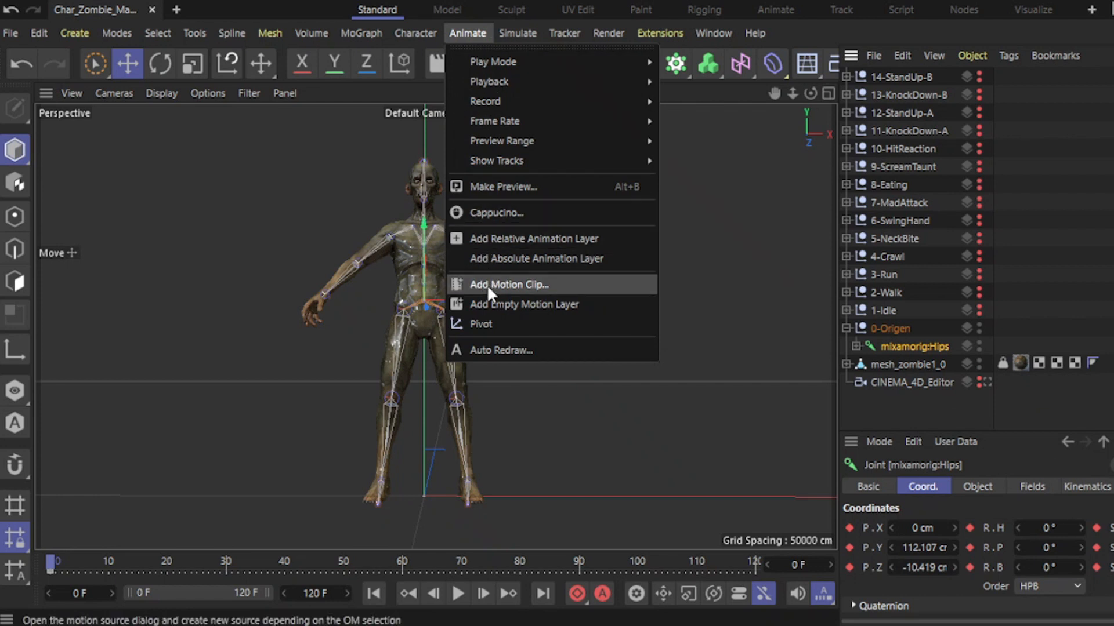
click(508, 285)
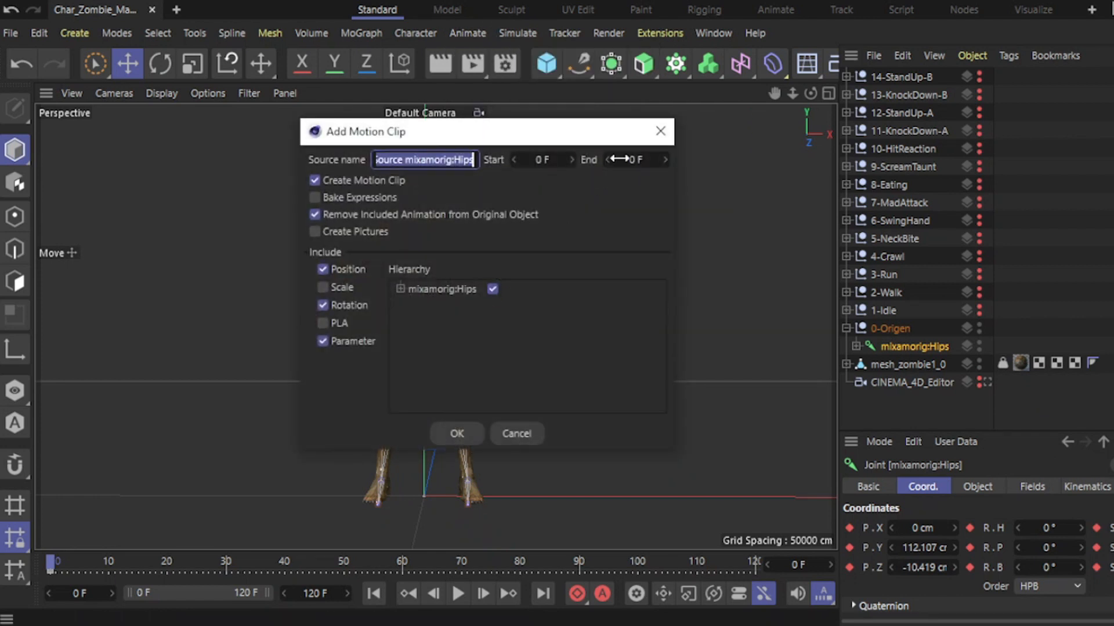
click(635, 159)
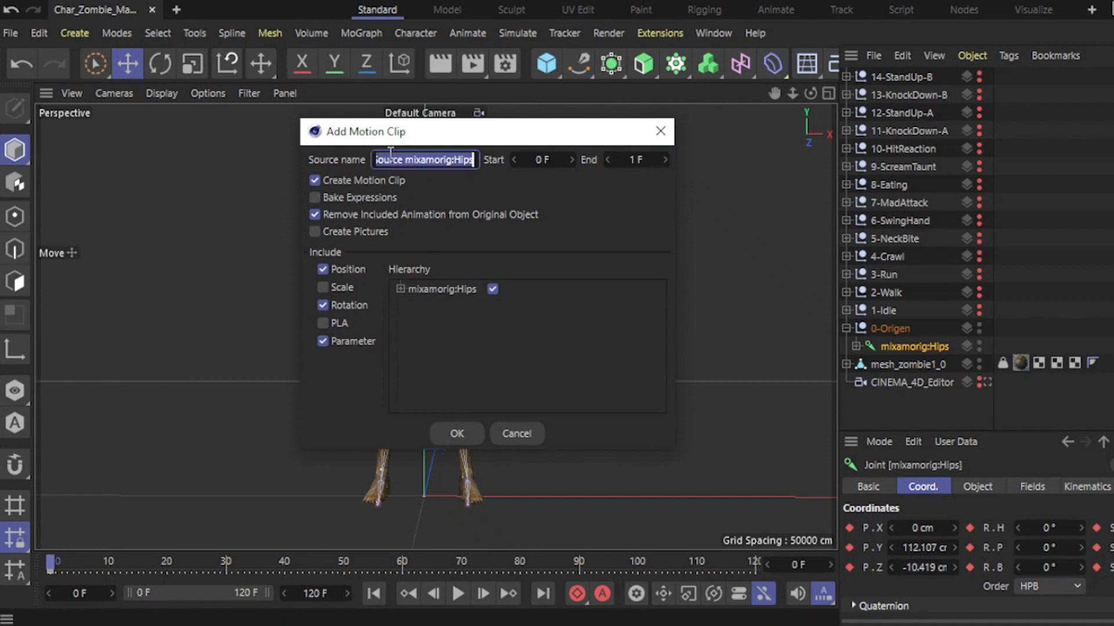
text(0-Origen)
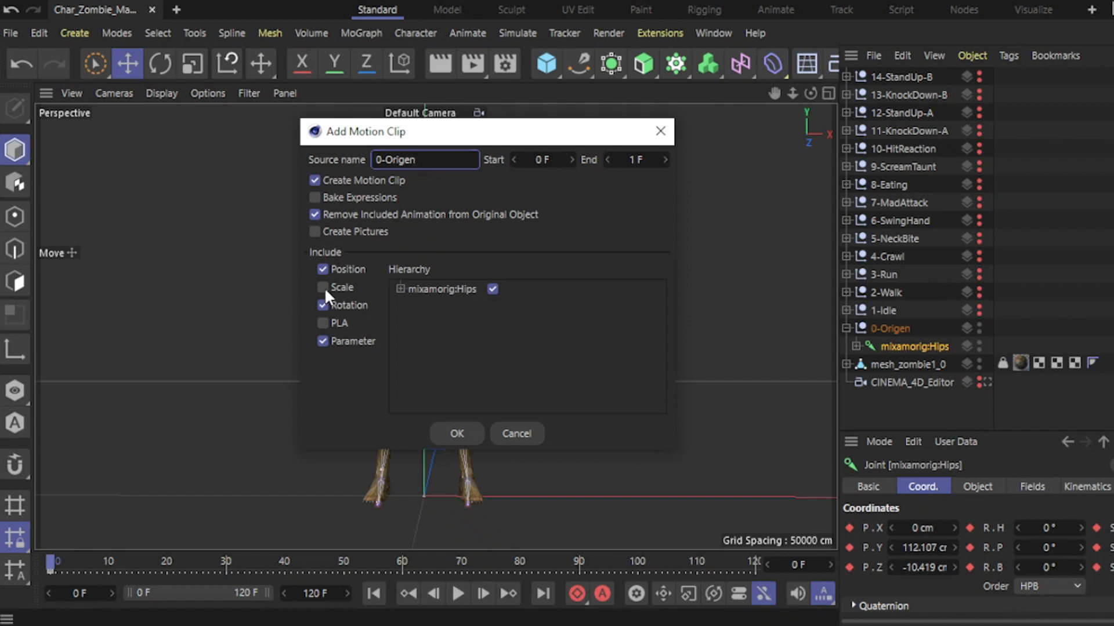
click(322, 287)
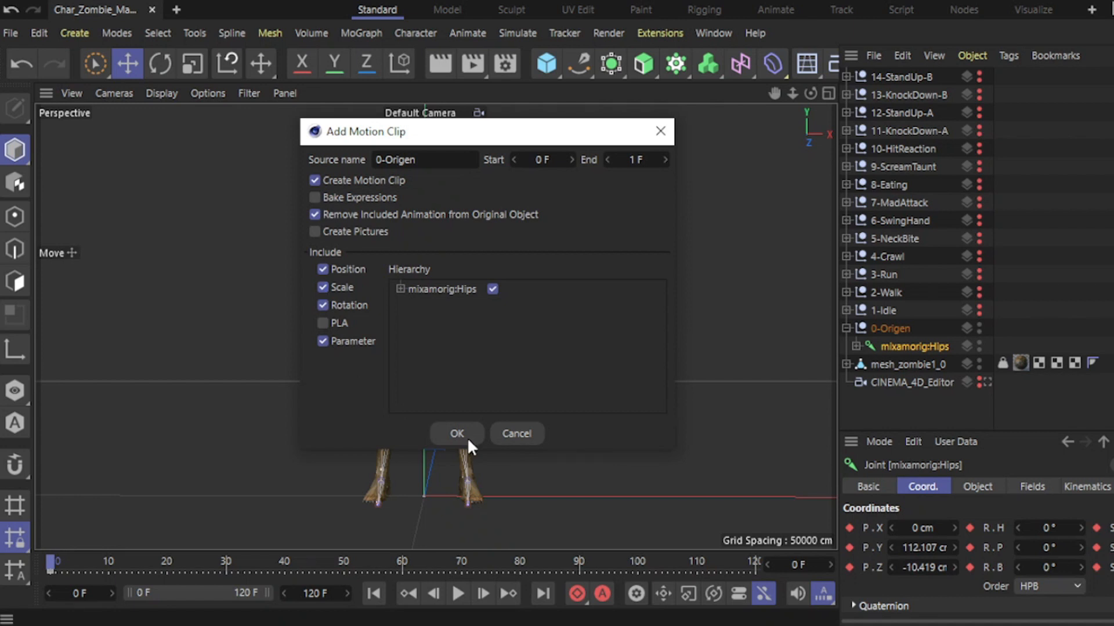
click(456, 432)
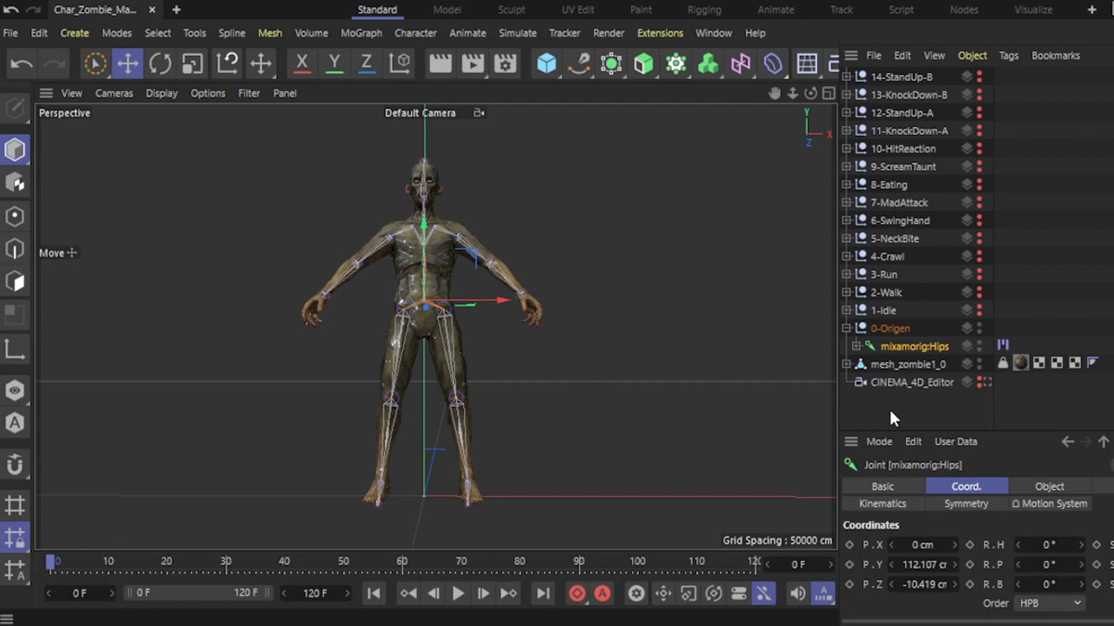
- Select the Hips Motion System tag and show its layers in the timeline
click(1002, 345)
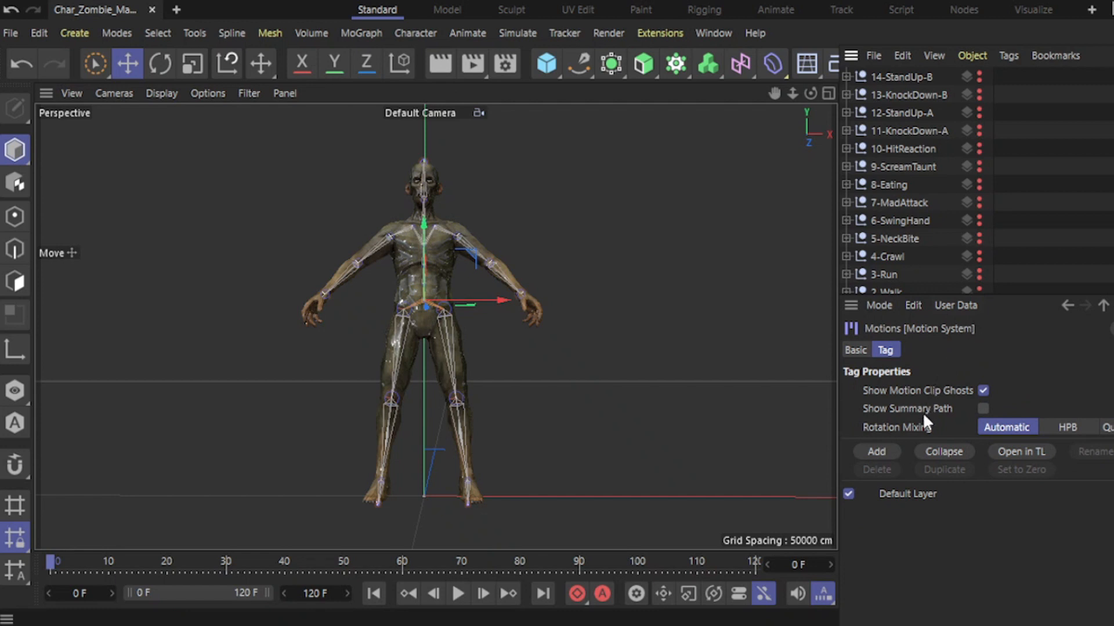
mouse_move(1019, 459)
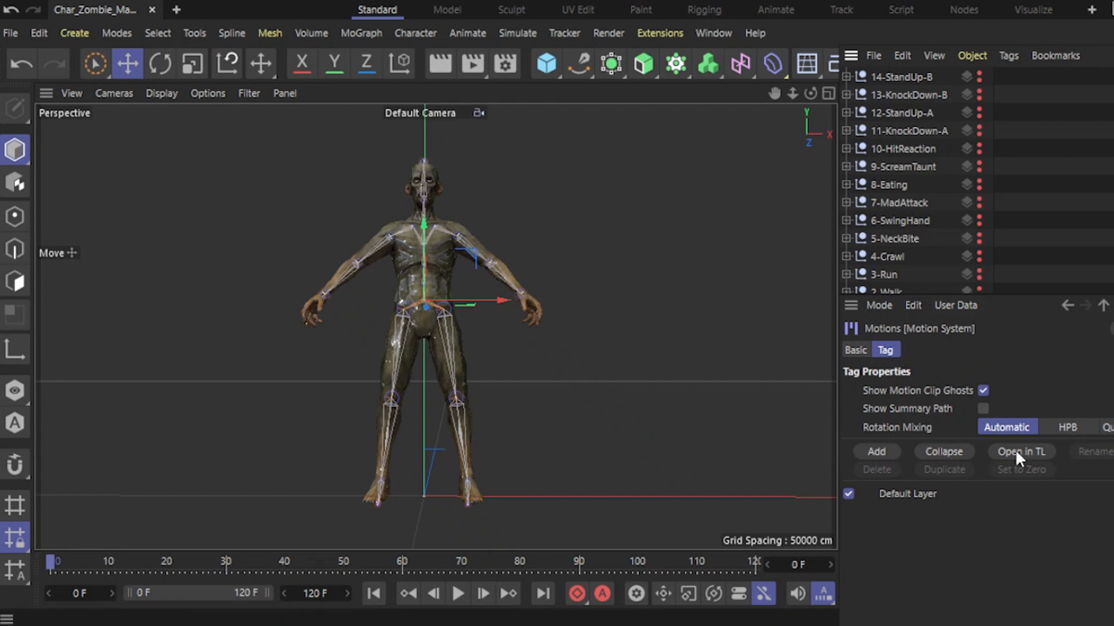
click(1020, 451)
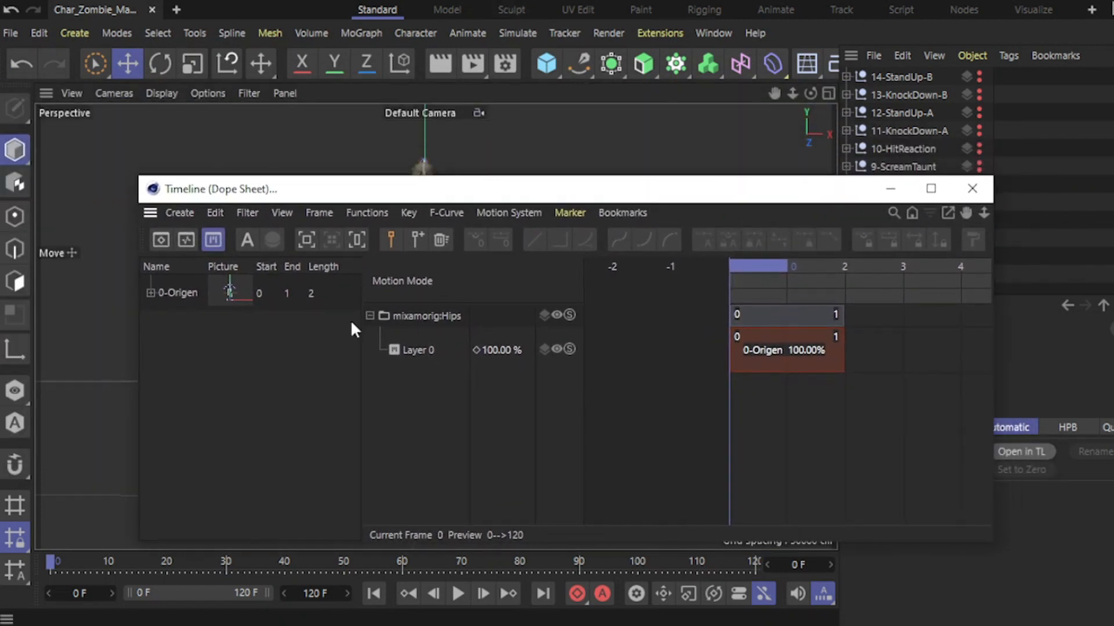
- Select the 0-Origen clip source, expand its joint branches to check, then collapse it
click(182, 293)
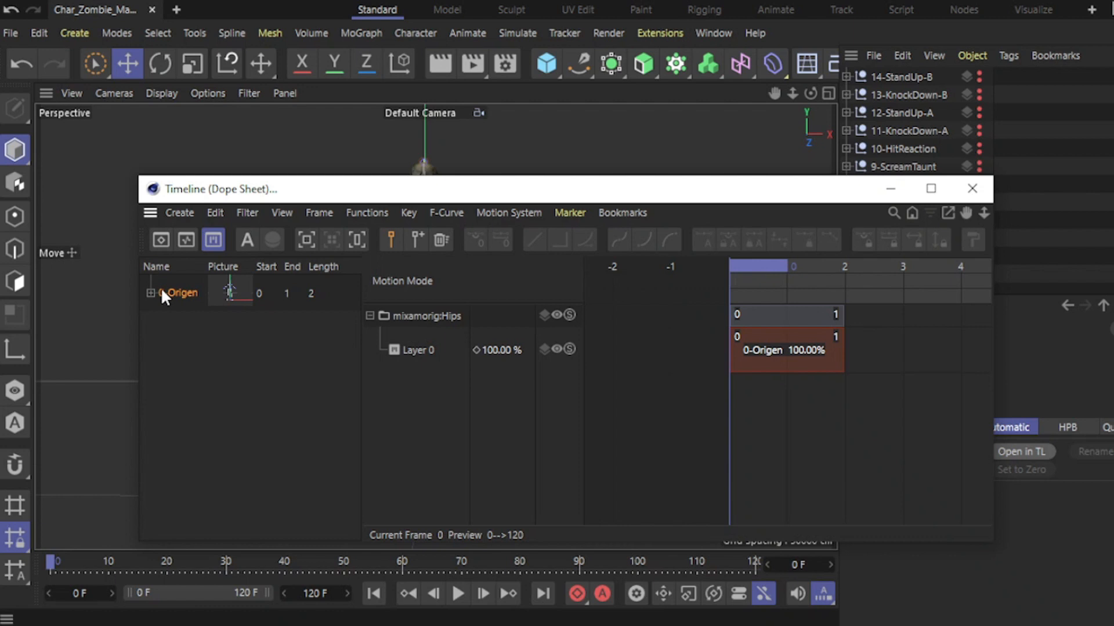
click(150, 293)
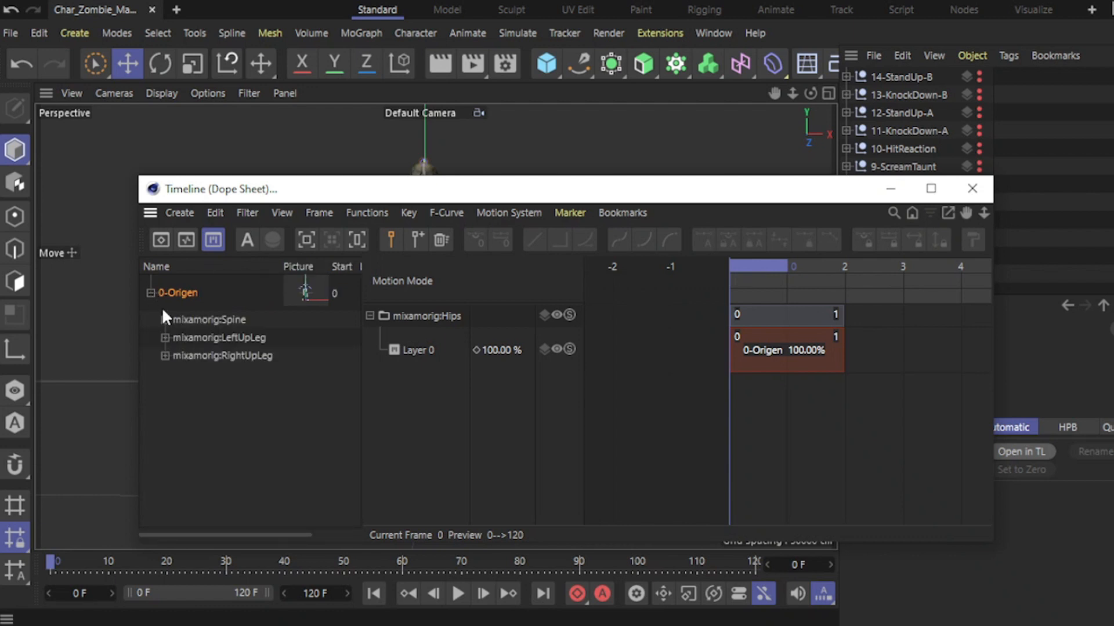
click(151, 292)
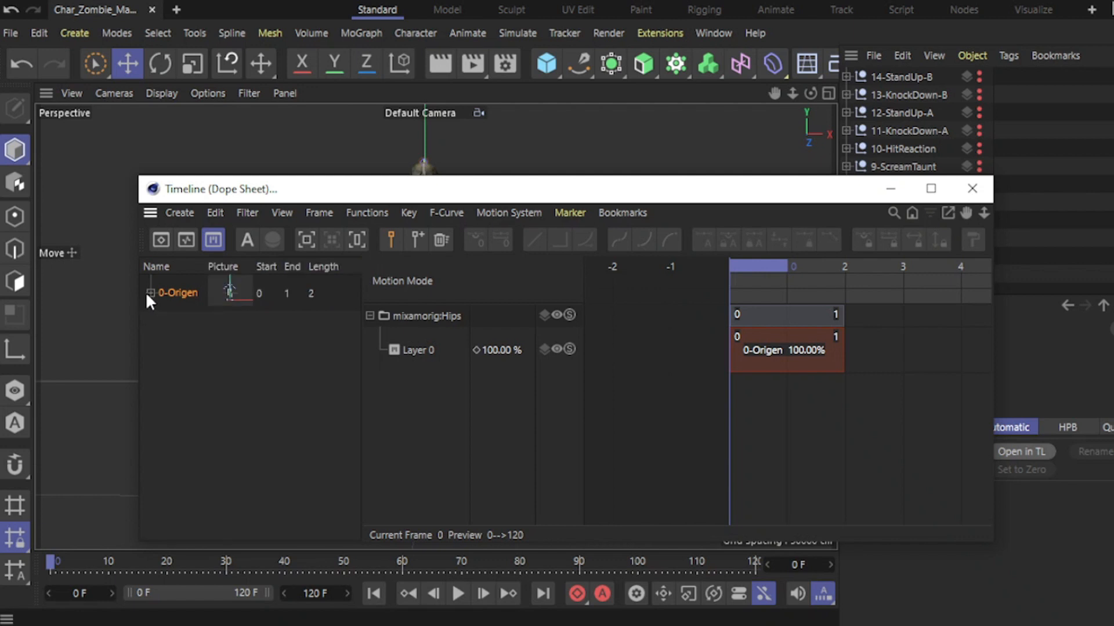
mouse_move(424, 360)
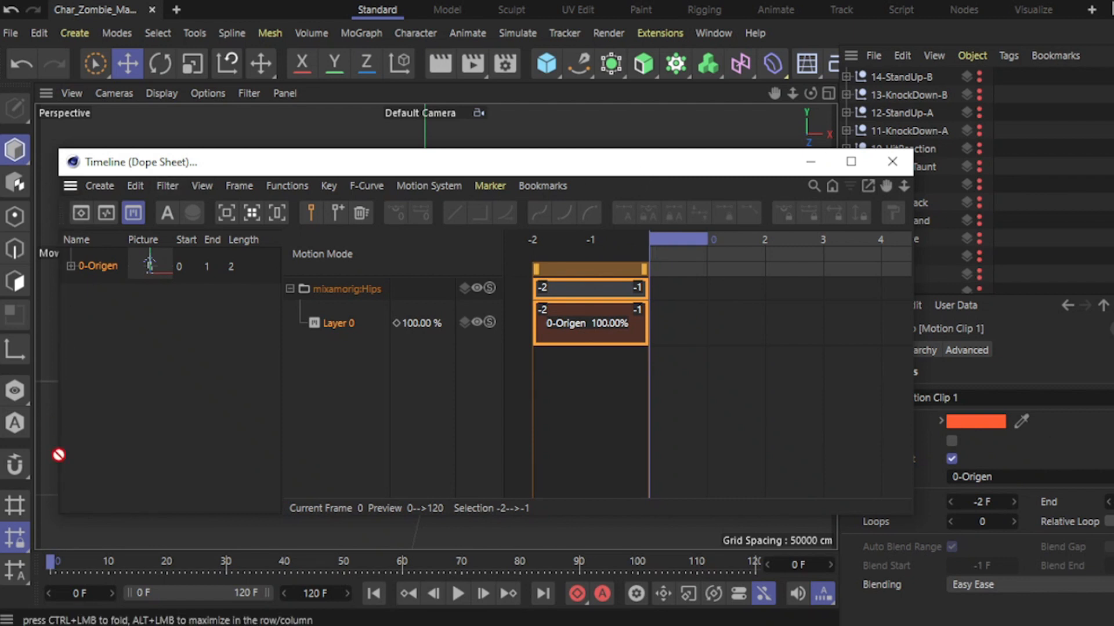
mouse_move(58, 604)
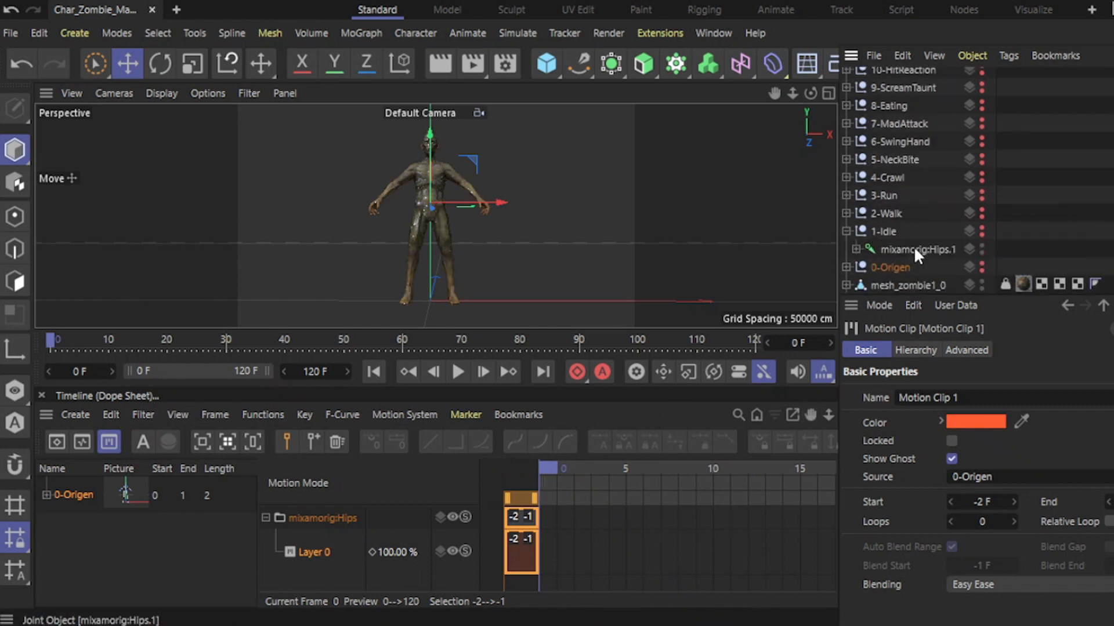
- Add a motion clip named 1-Idle from the idle rig's Hips.1 joint, spanning frames 0–120
click(918, 250)
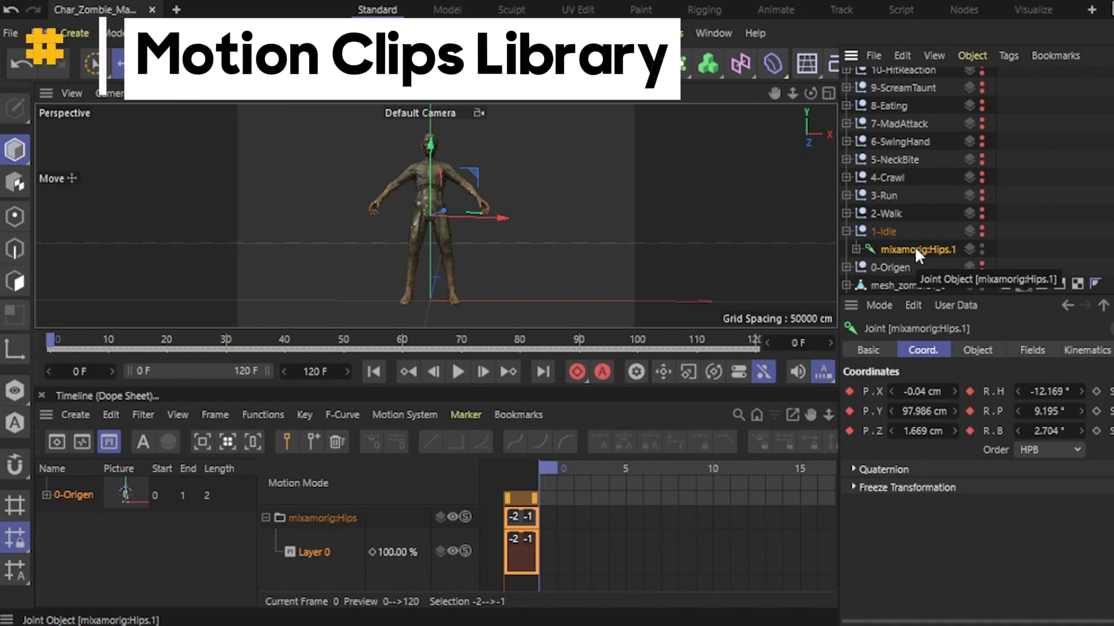
click(467, 32)
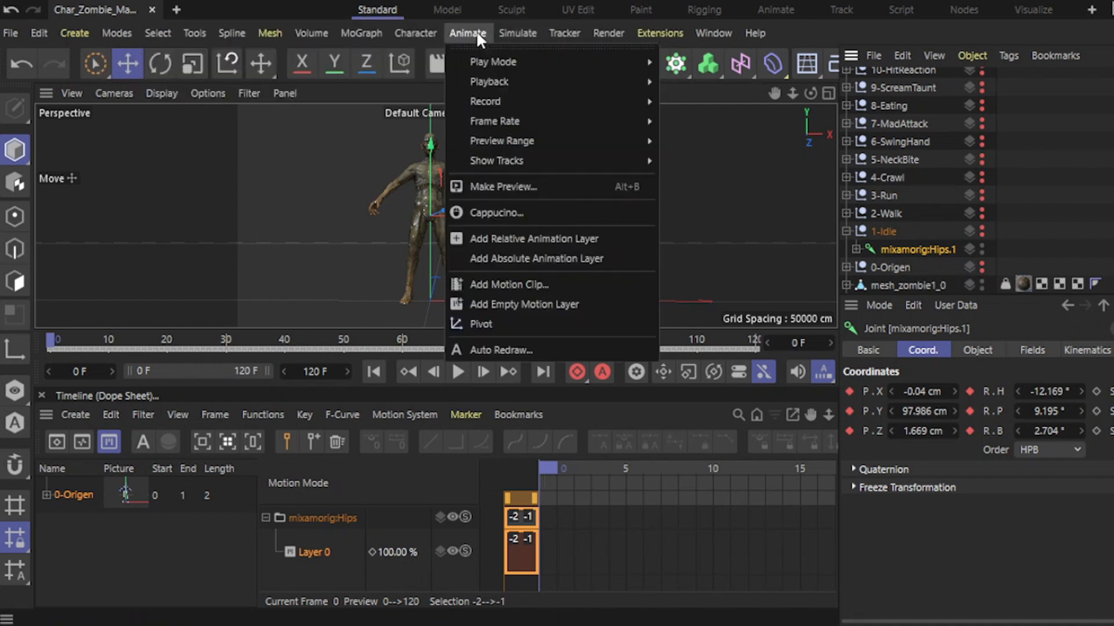
click(508, 285)
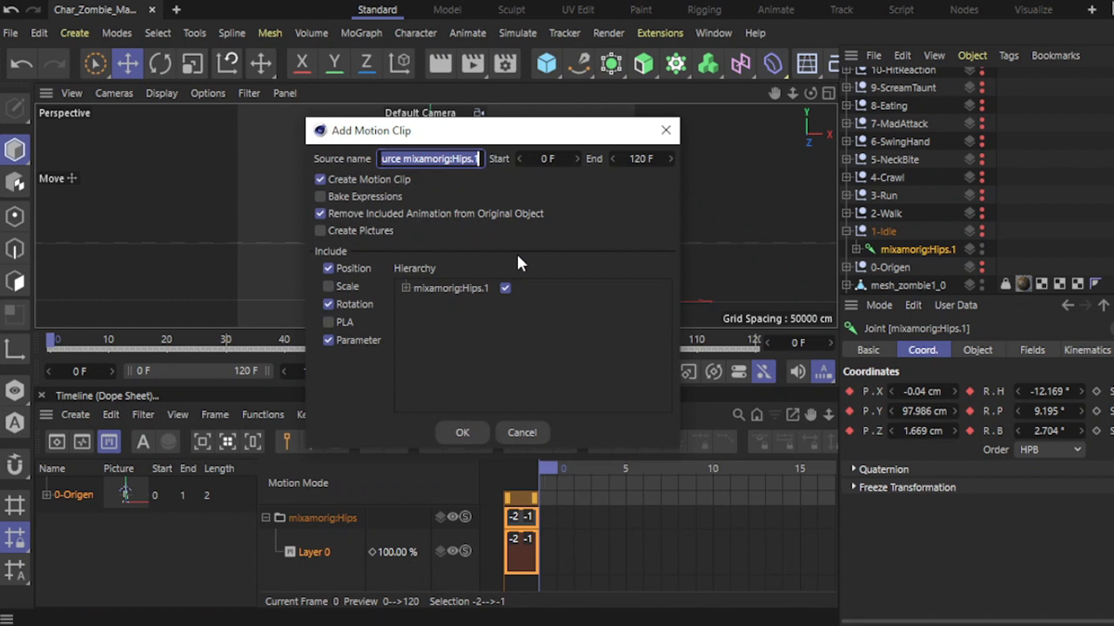
text(1-Idle)
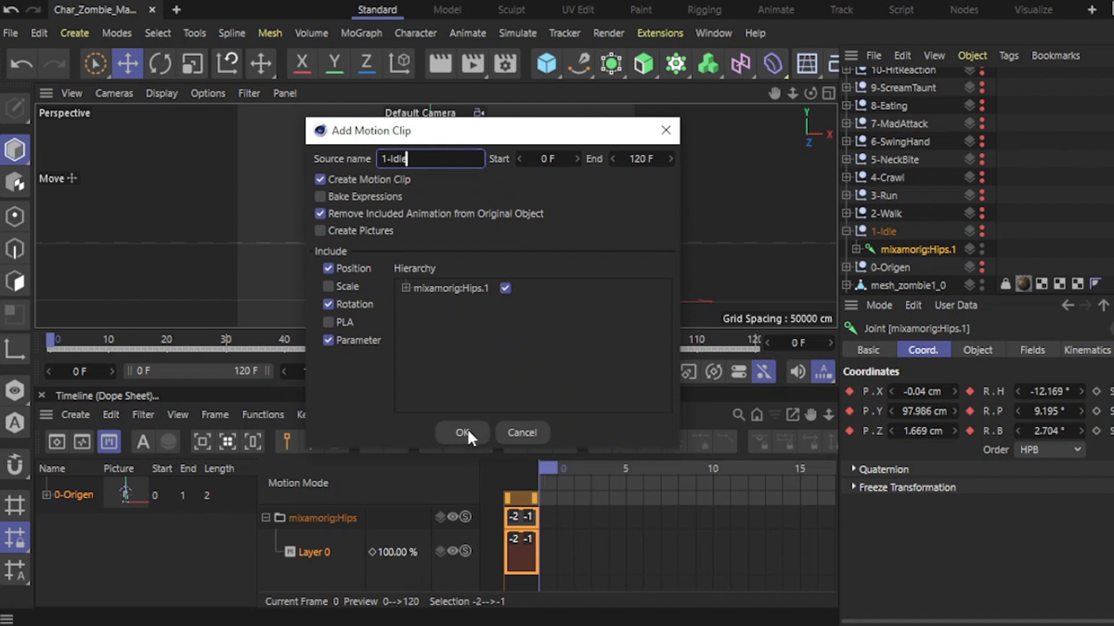
click(462, 432)
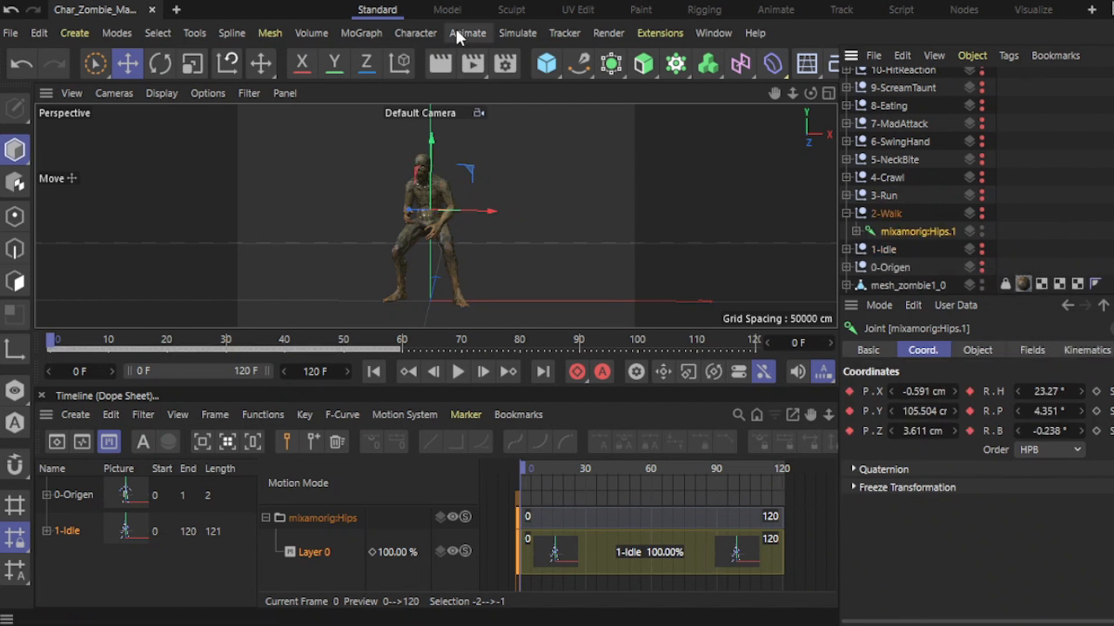
- Add a motion clip named 2-Walk from the Walk animation's hips joint
click(467, 33)
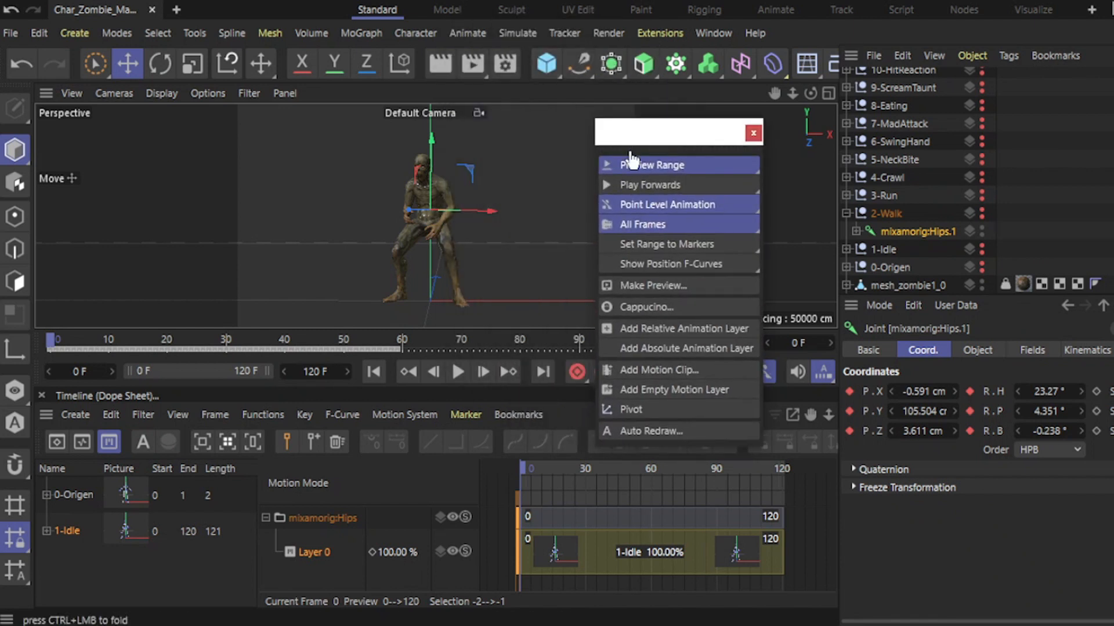
click(468, 33)
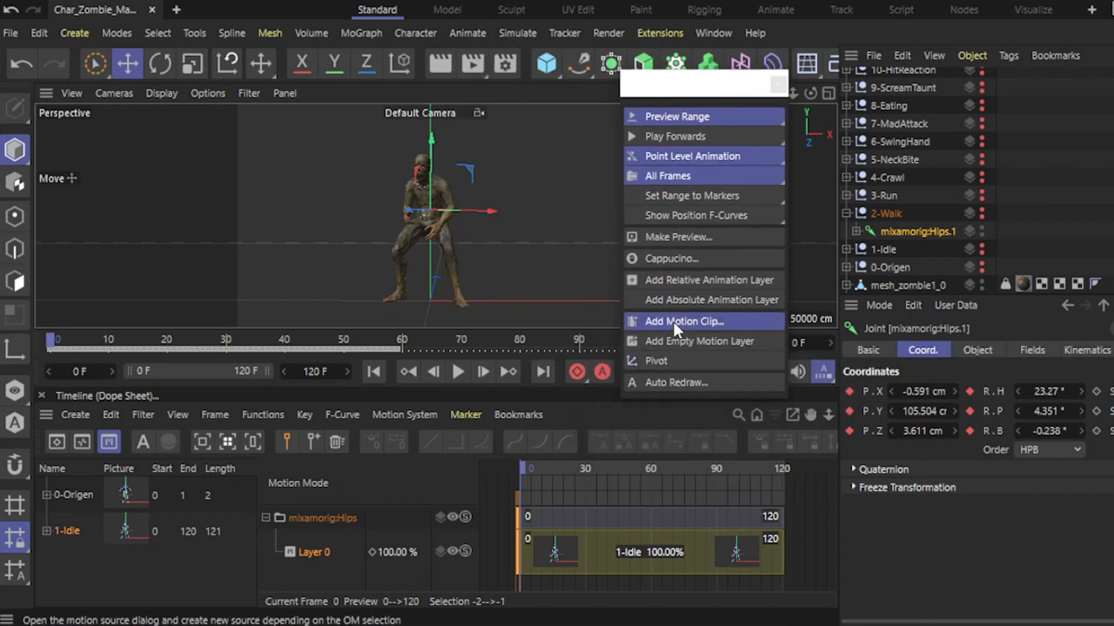
click(682, 321)
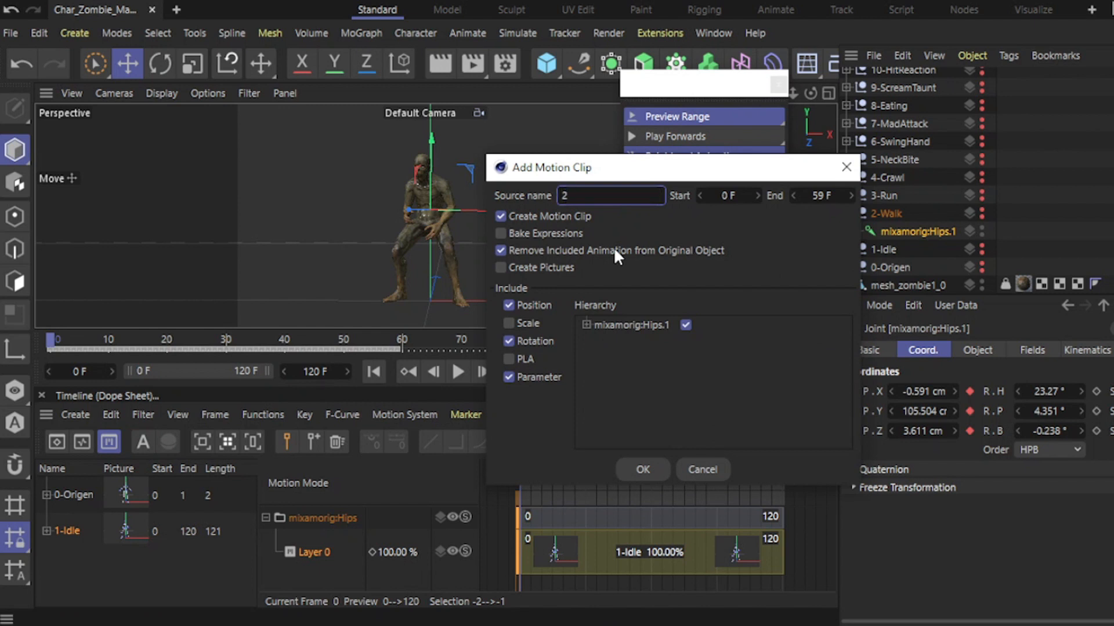
text(-Walk)
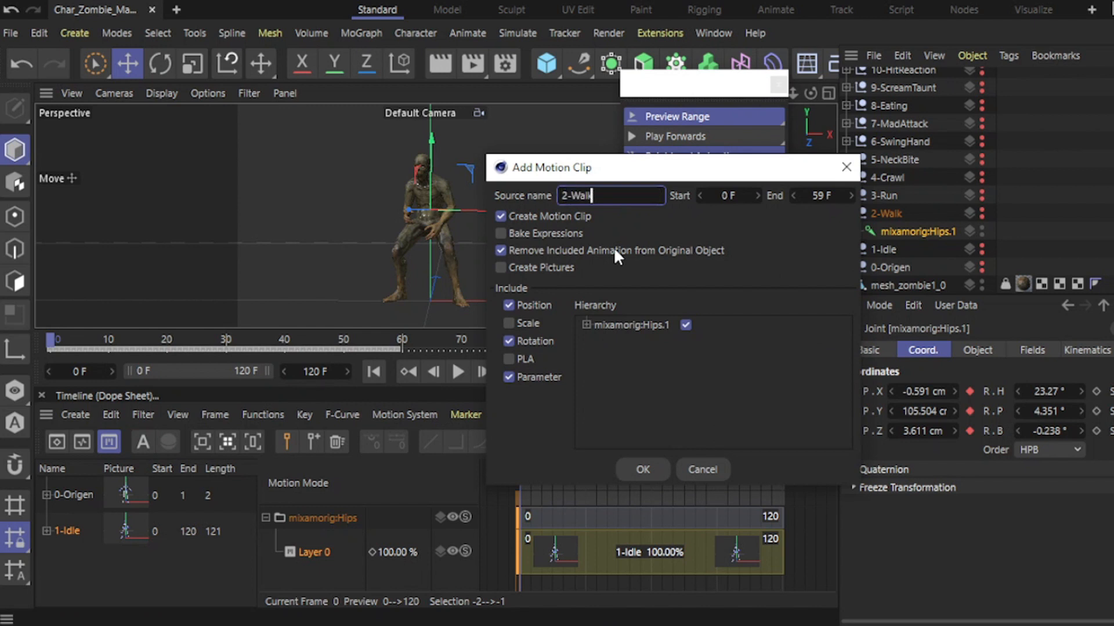
click(641, 470)
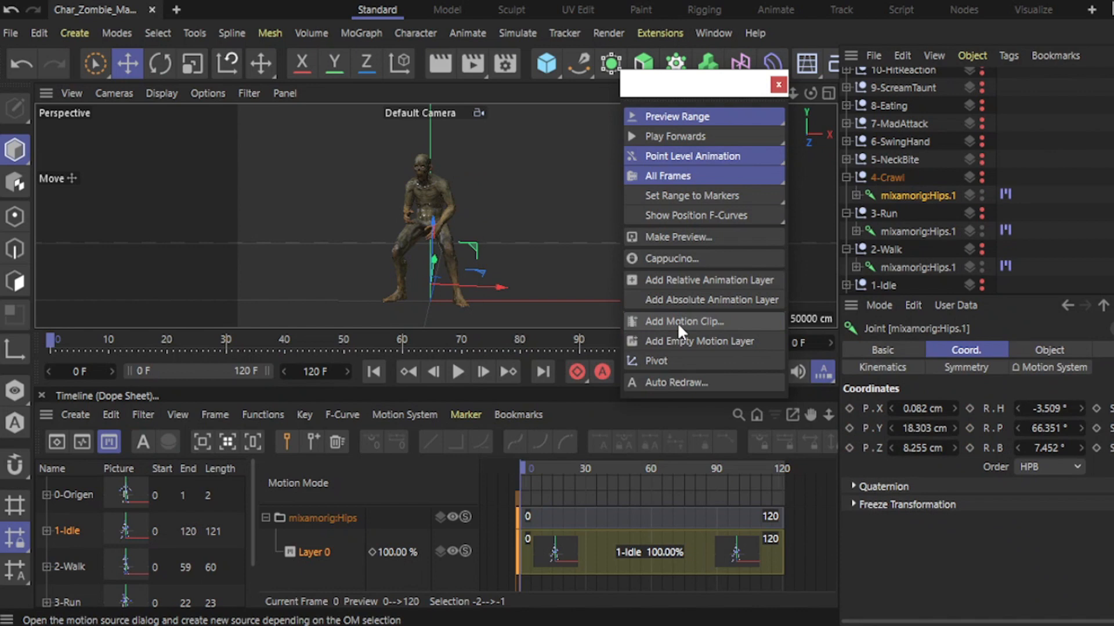
- Create the Crawl motion clip and select the KnockDown-B hips for the next one
click(685, 322)
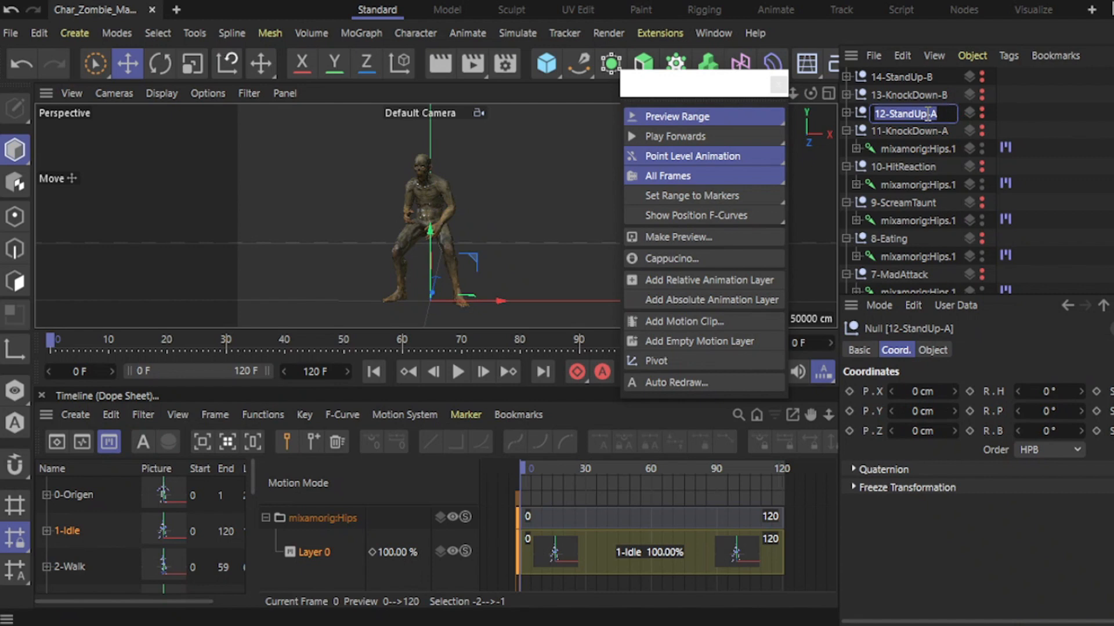
click(912, 93)
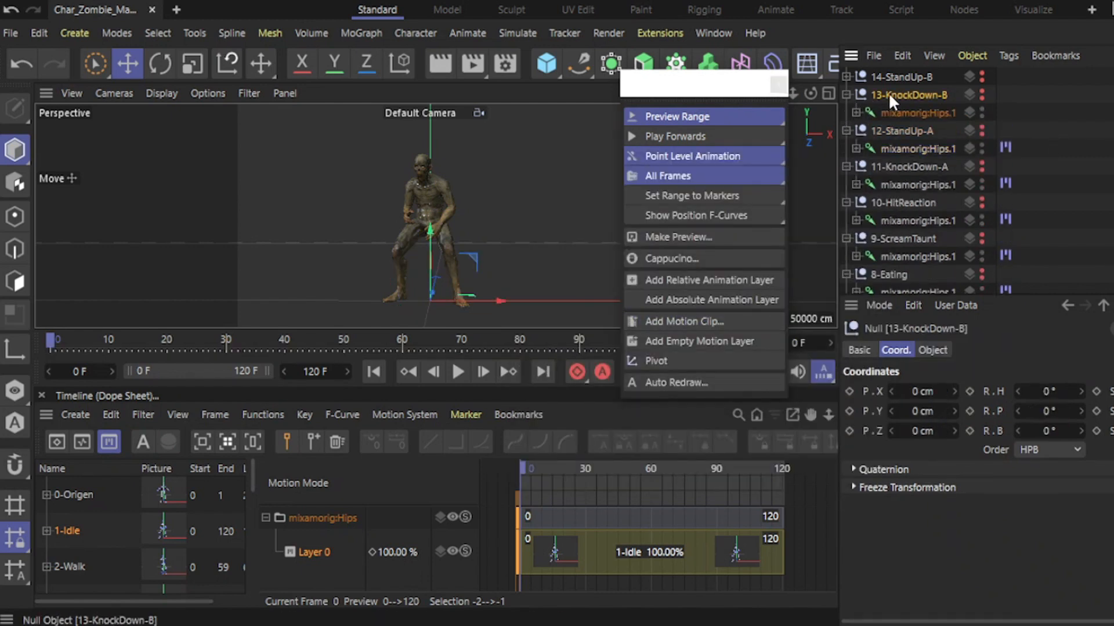
click(903, 77)
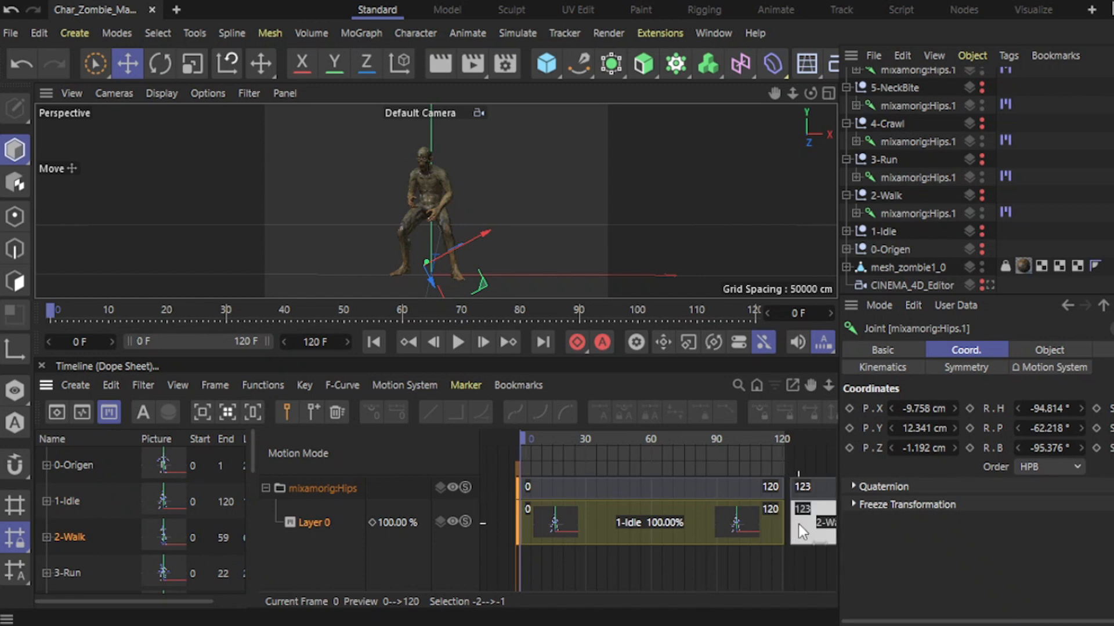
- Drop the 2-Walk clip onto Layer 0 at frame 121 after 1-Idle and play it back
click(813, 523)
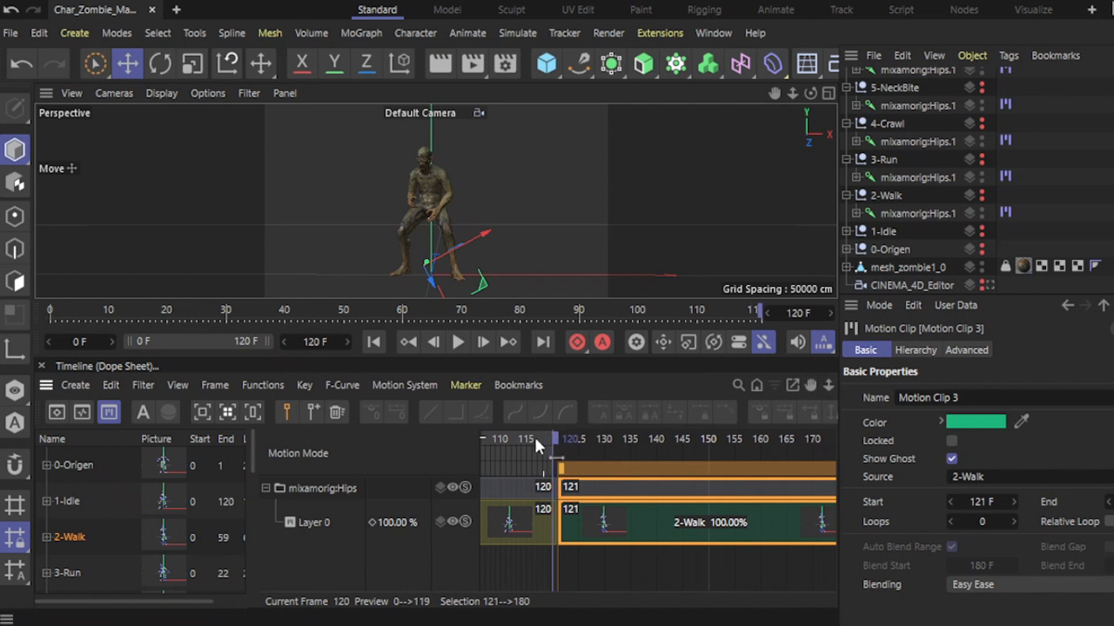
drag(536, 446, 517, 445)
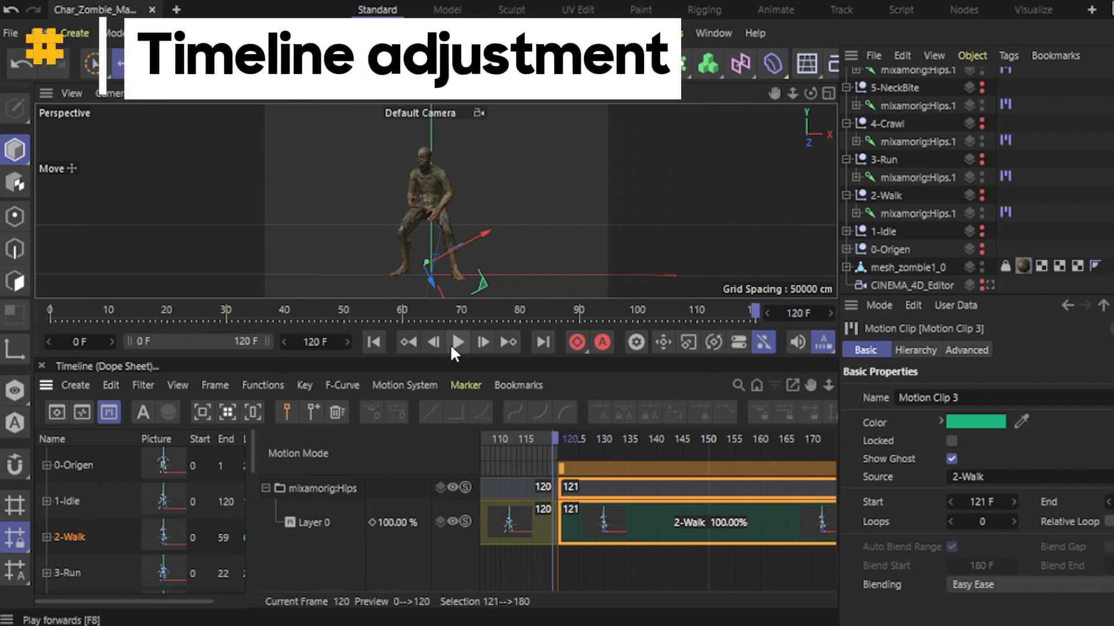
click(312, 341)
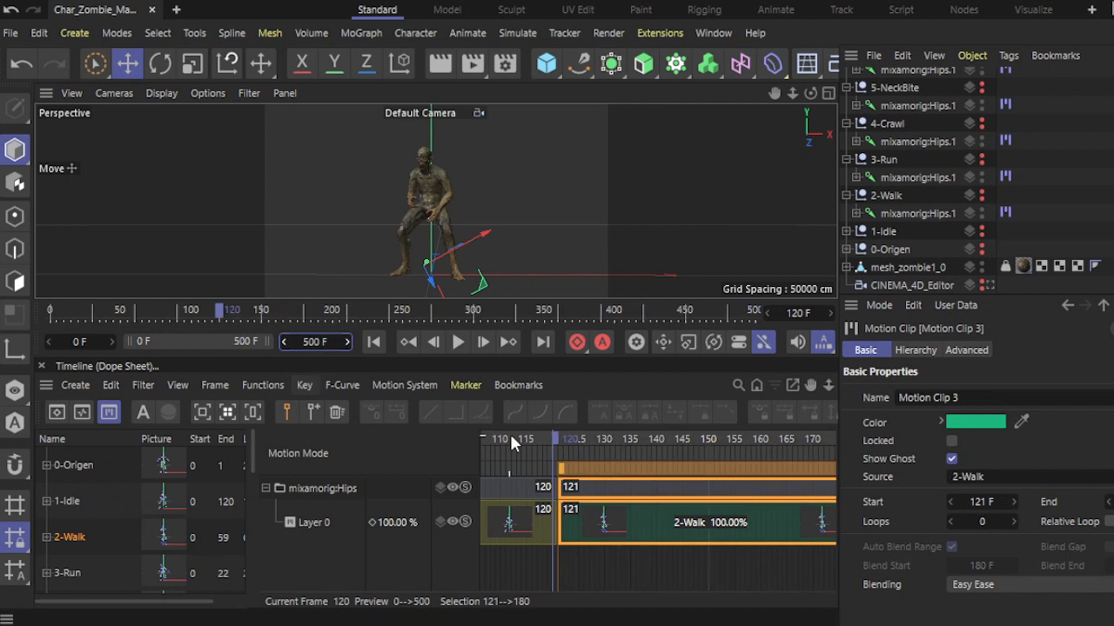
- Snap Walk after Idle, then place Run, Crawl and NeckBite end to end up to frame 353
drag(555, 447, 600, 448)
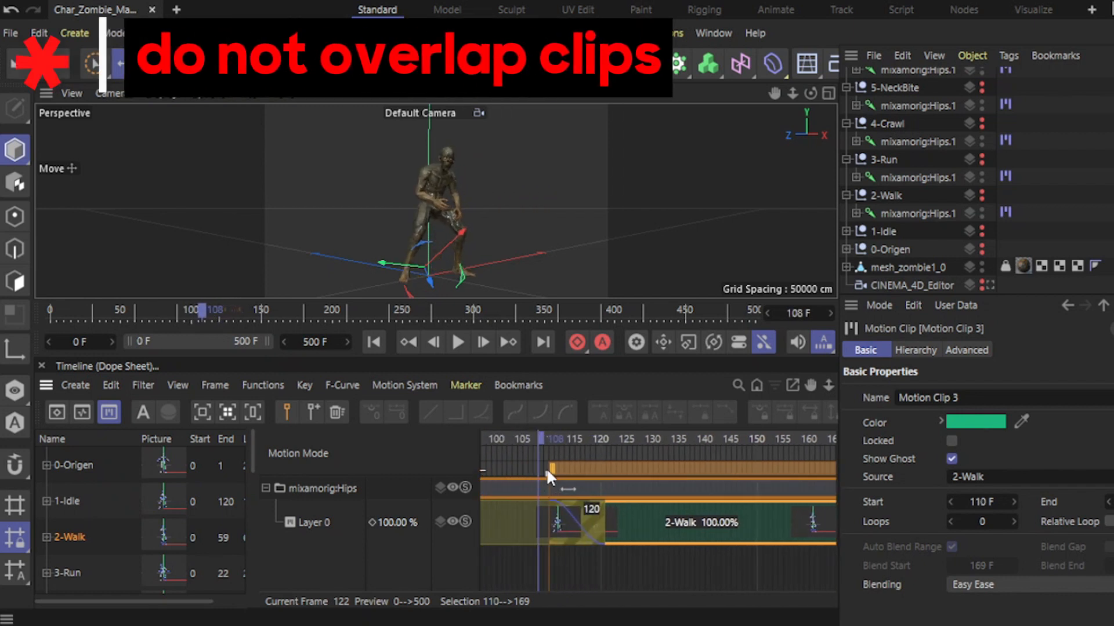
drag(554, 465, 631, 465)
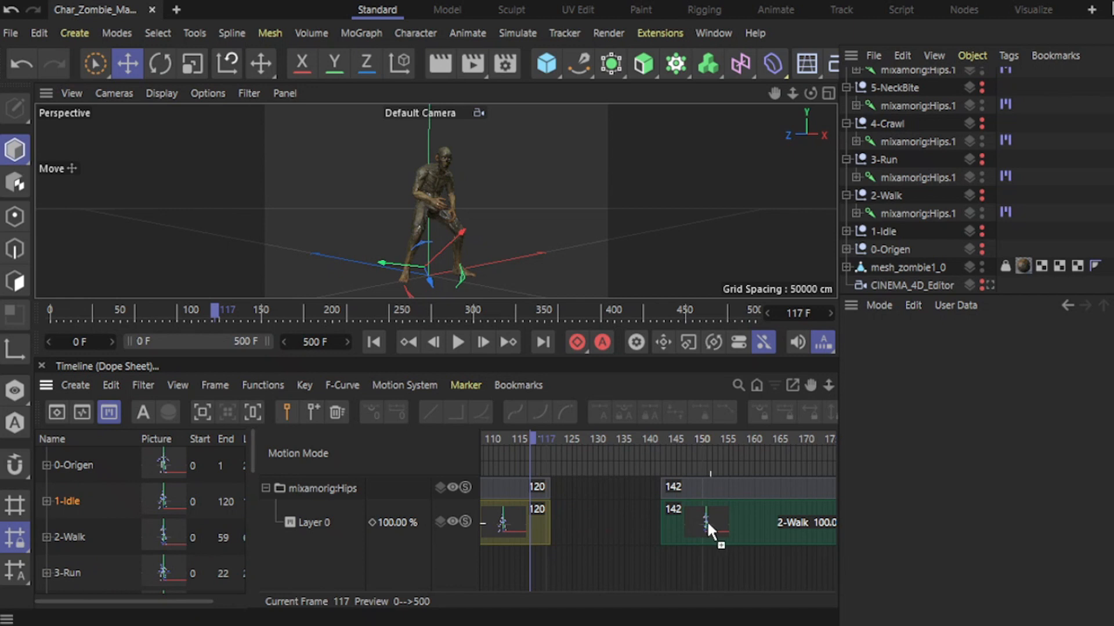
drag(709, 529, 615, 546)
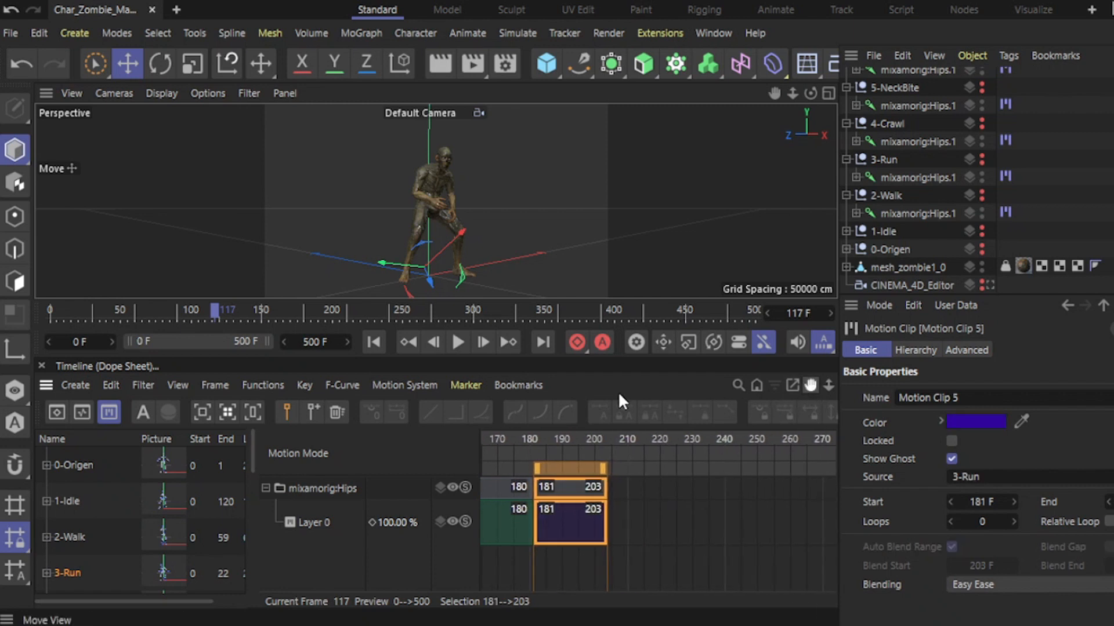
scroll(down, 3)
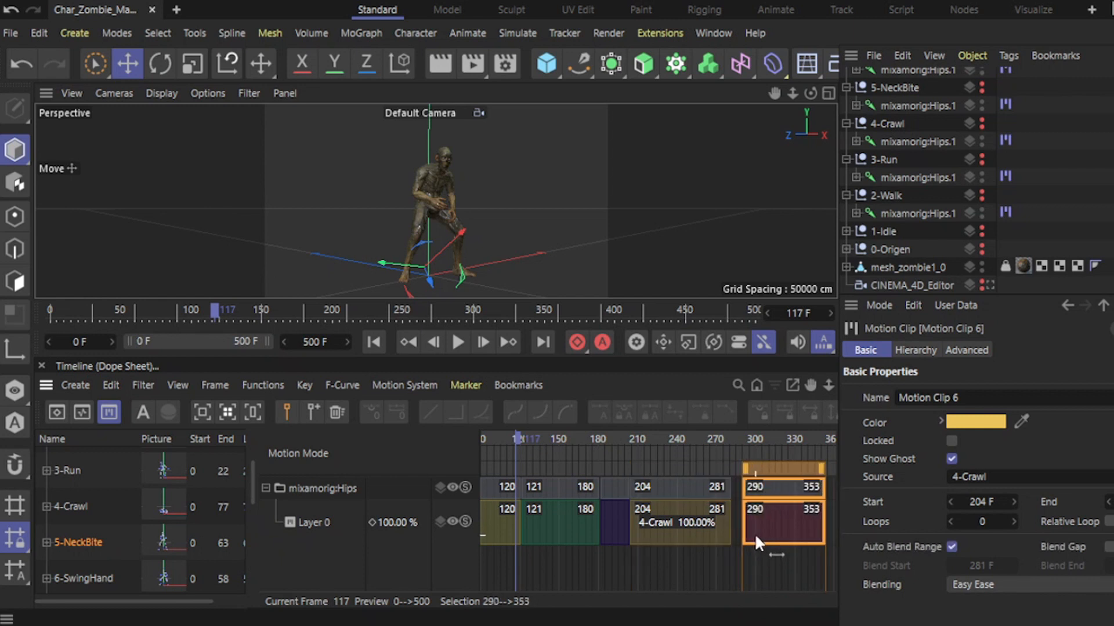
drag(781, 526, 773, 525)
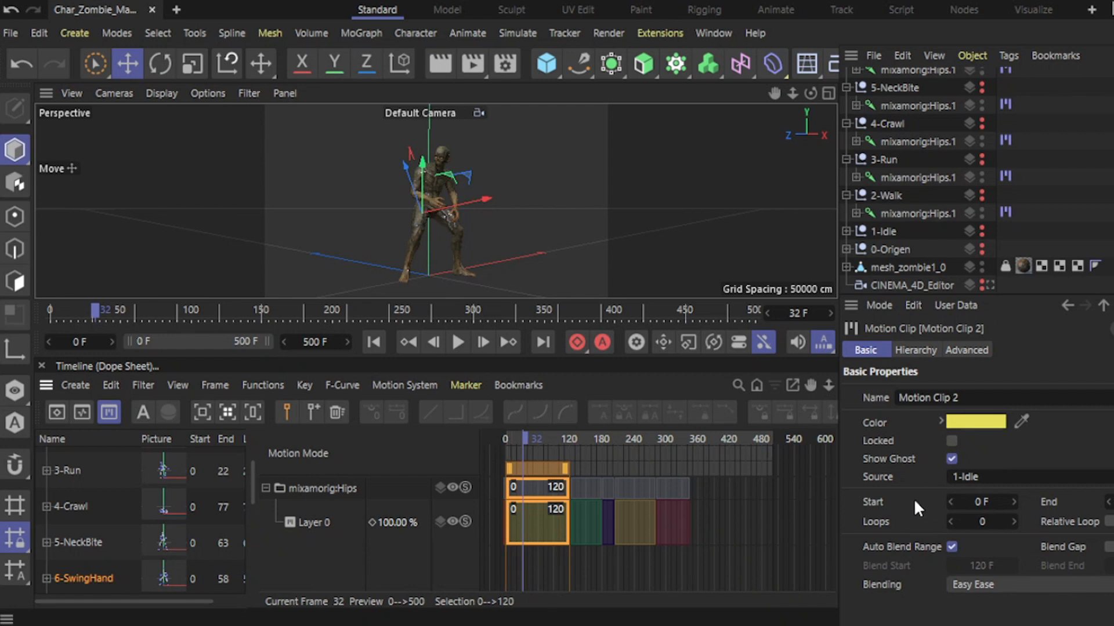
mouse_move(988, 515)
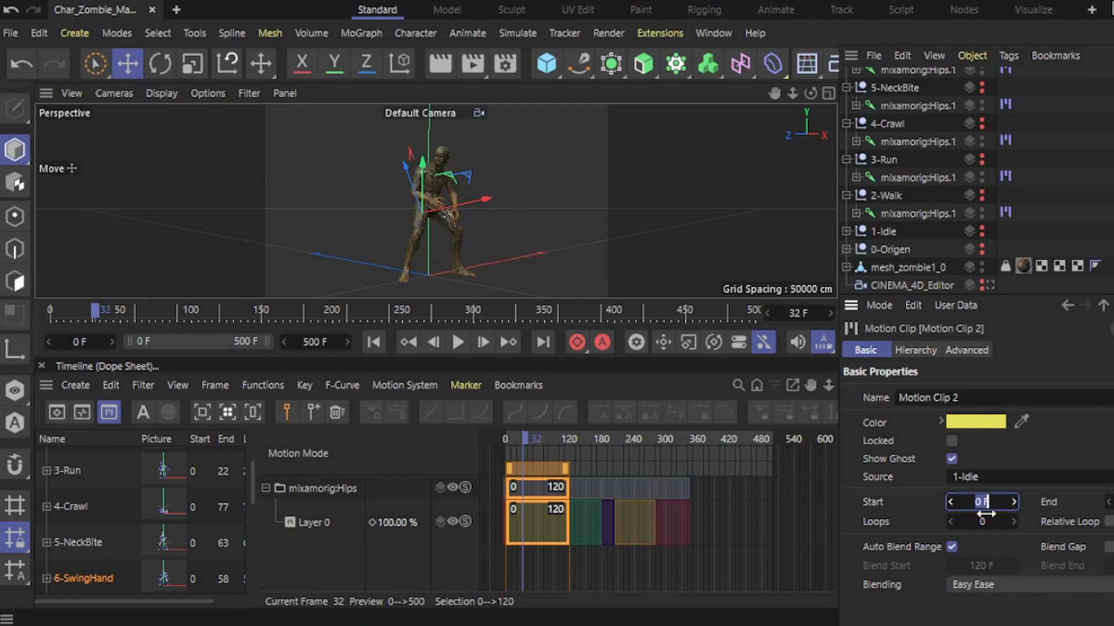
mouse_move(973, 589)
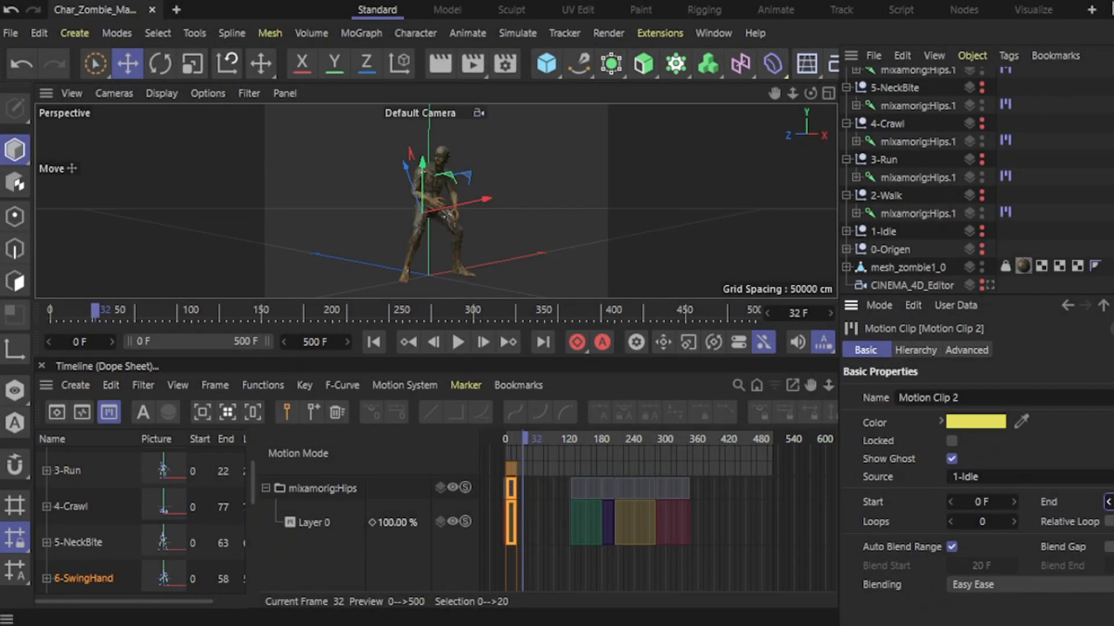
- Zoom to the 1-Idle clip shortened to frames 0–20 and scrub through it to check
drag(534, 439, 522, 438)
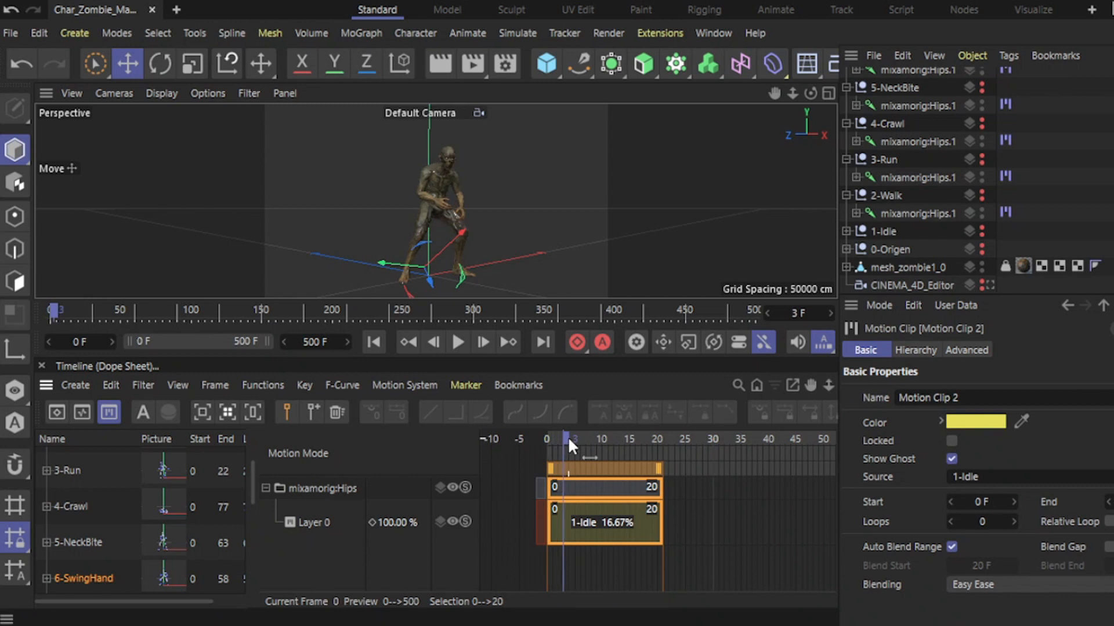
drag(573, 438, 591, 438)
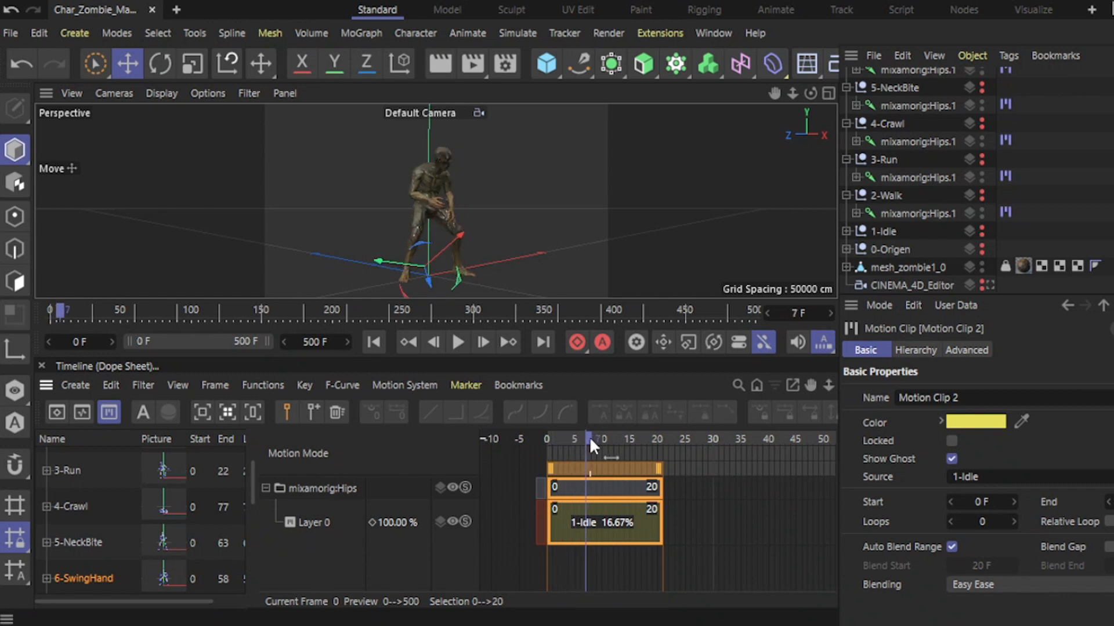
drag(592, 445, 633, 445)
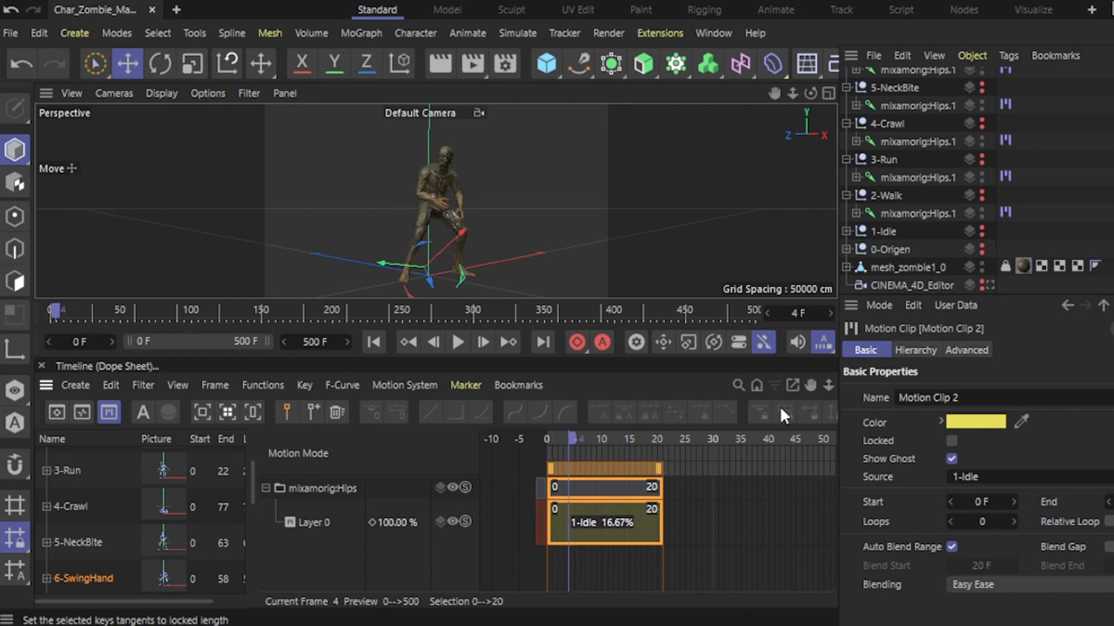
mouse_move(790, 405)
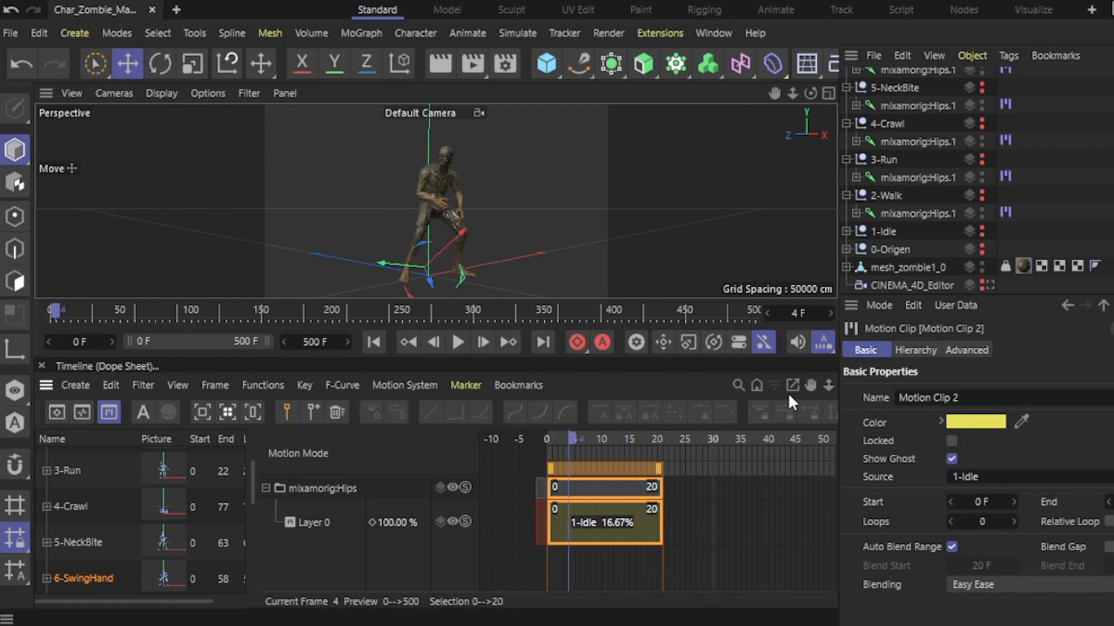
mouse_move(794, 385)
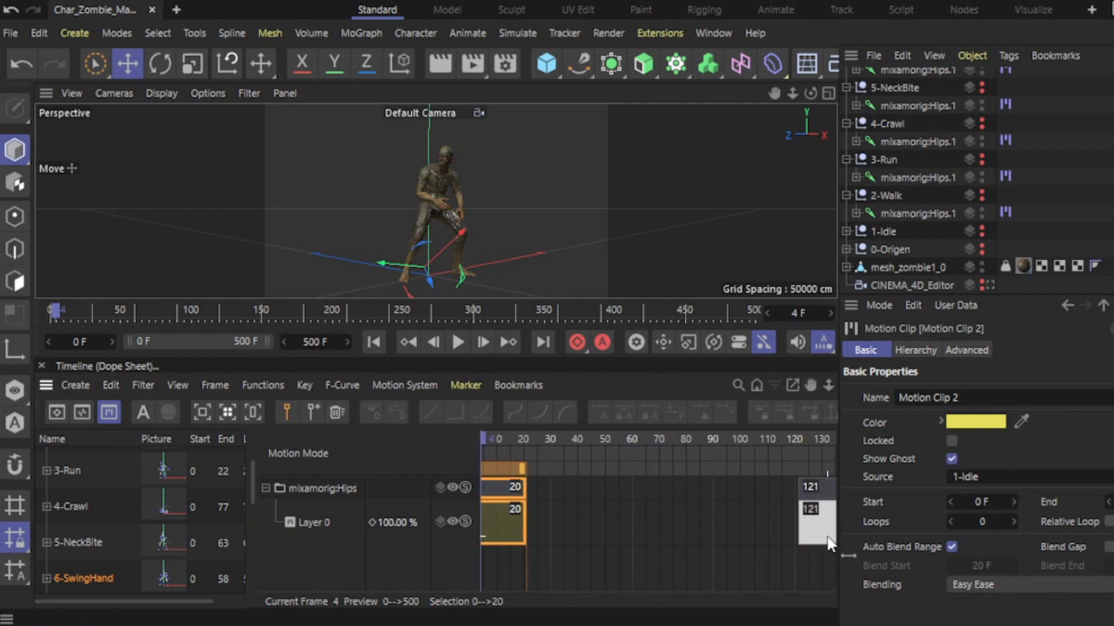
- Move the 2-Walk clip to start right after Idle at frame 21 and preview its motion
drag(525, 522, 685, 522)
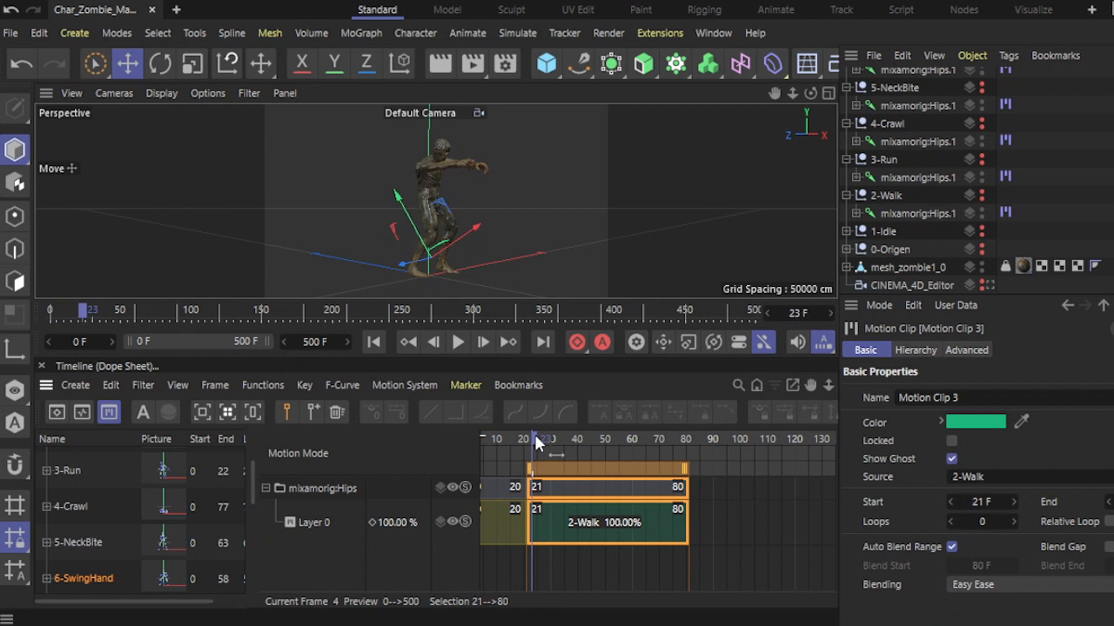
drag(543, 444, 531, 455)
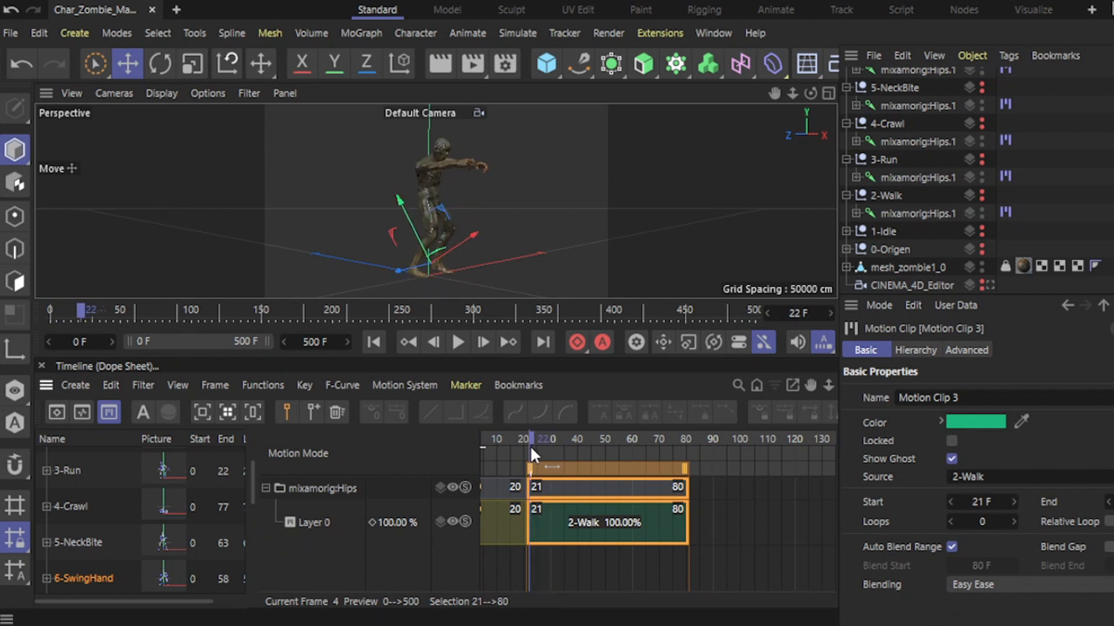
drag(532, 441, 579, 441)
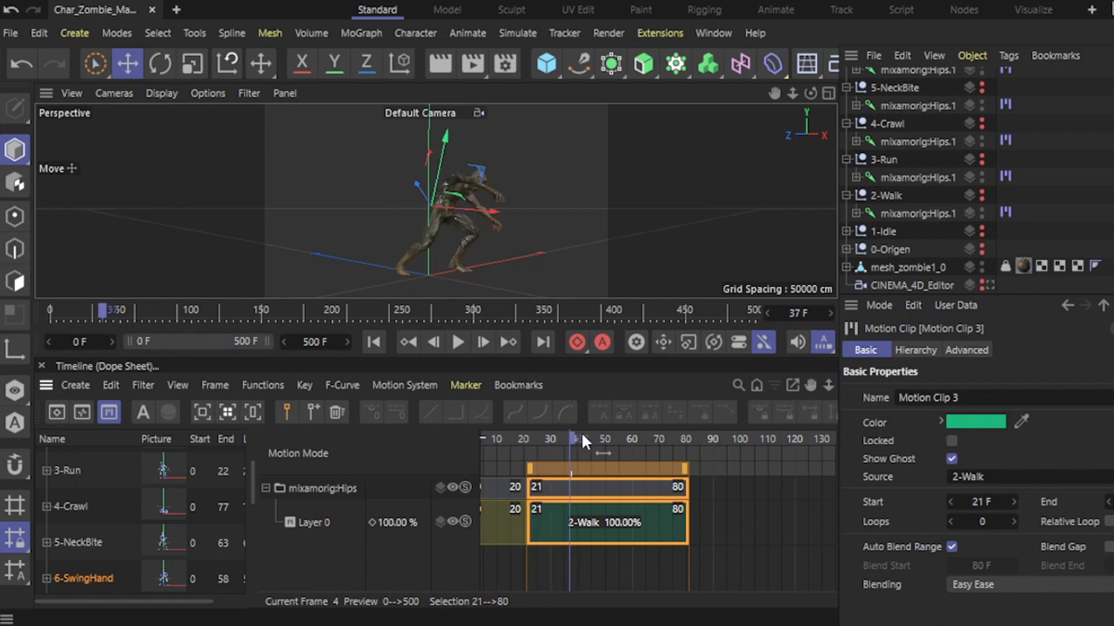
drag(575, 440, 689, 441)
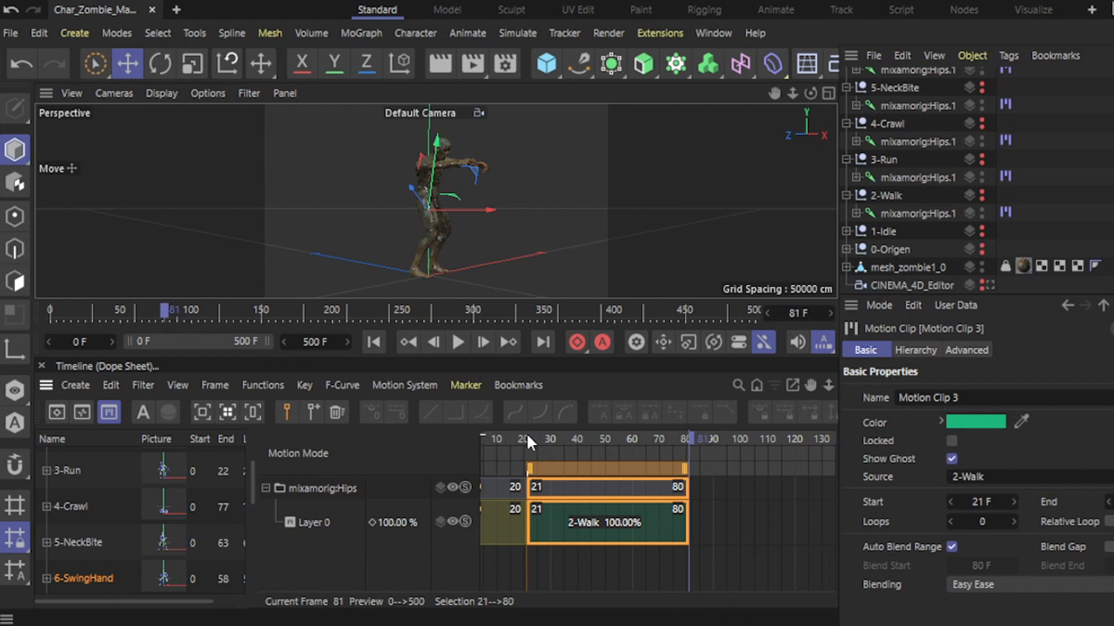
click(529, 438)
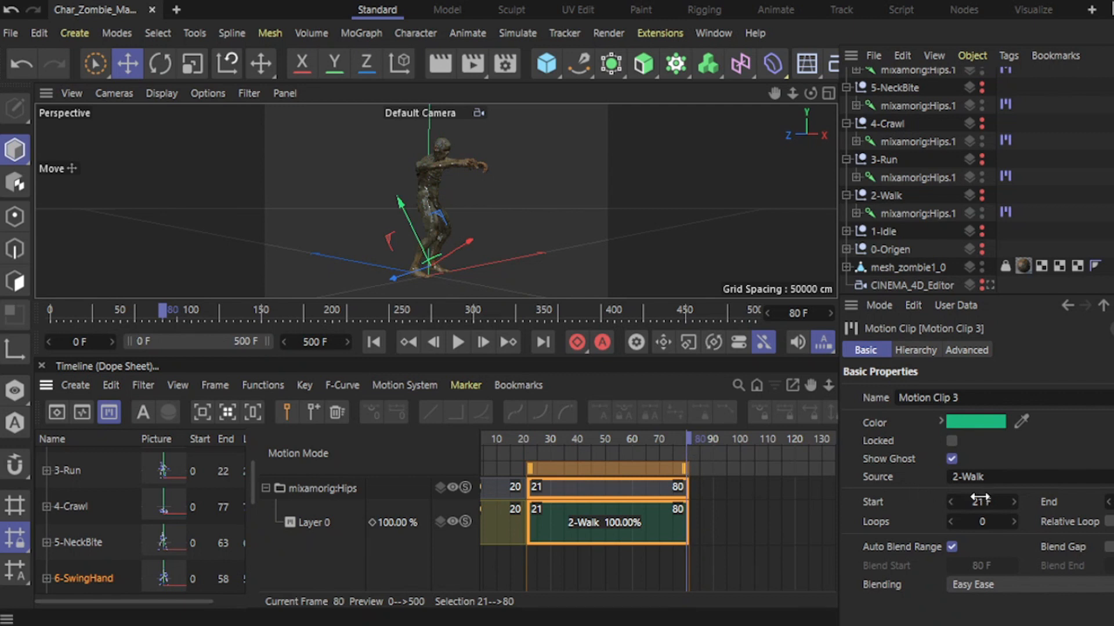
- Trim the 2-Walk clip's end via Trim ΔEnd so it spans roughly frames 21 to 31
click(981, 503)
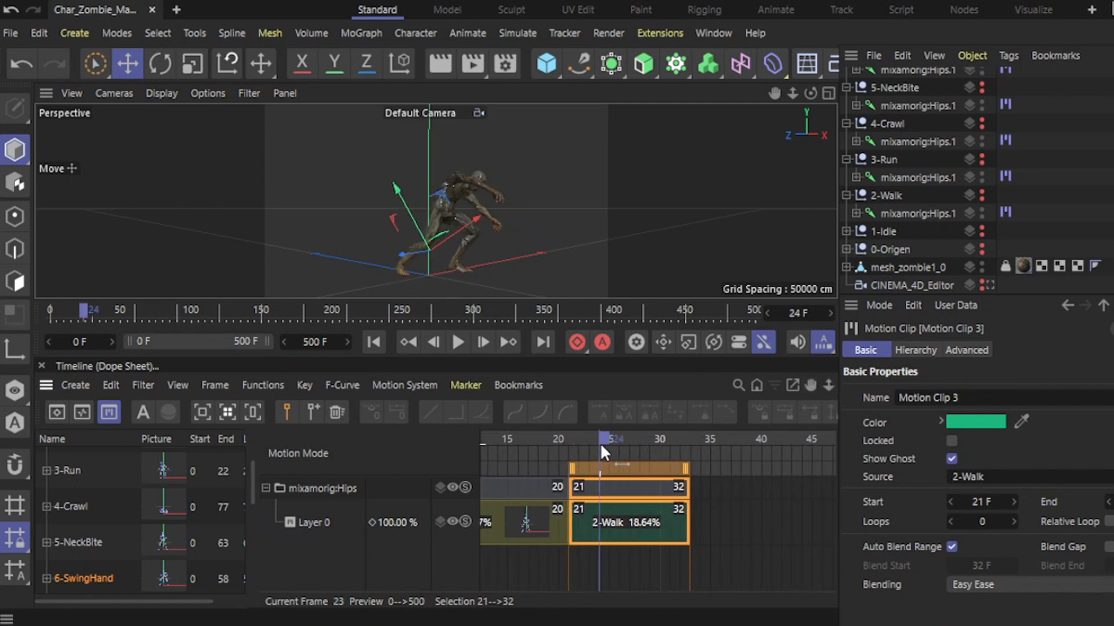
drag(599, 439, 695, 438)
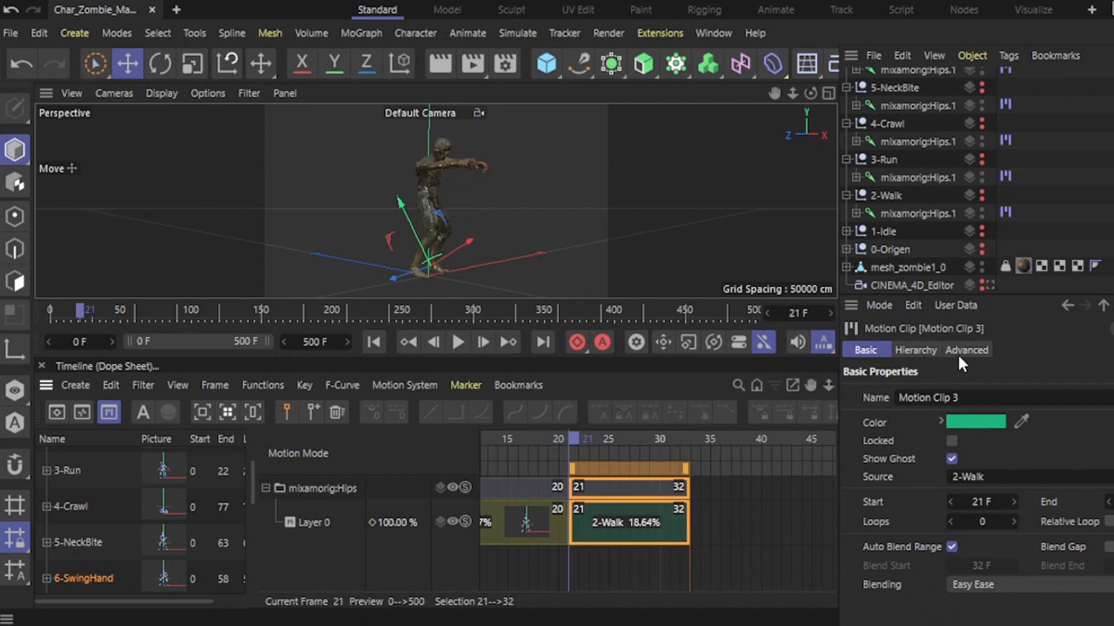
click(966, 349)
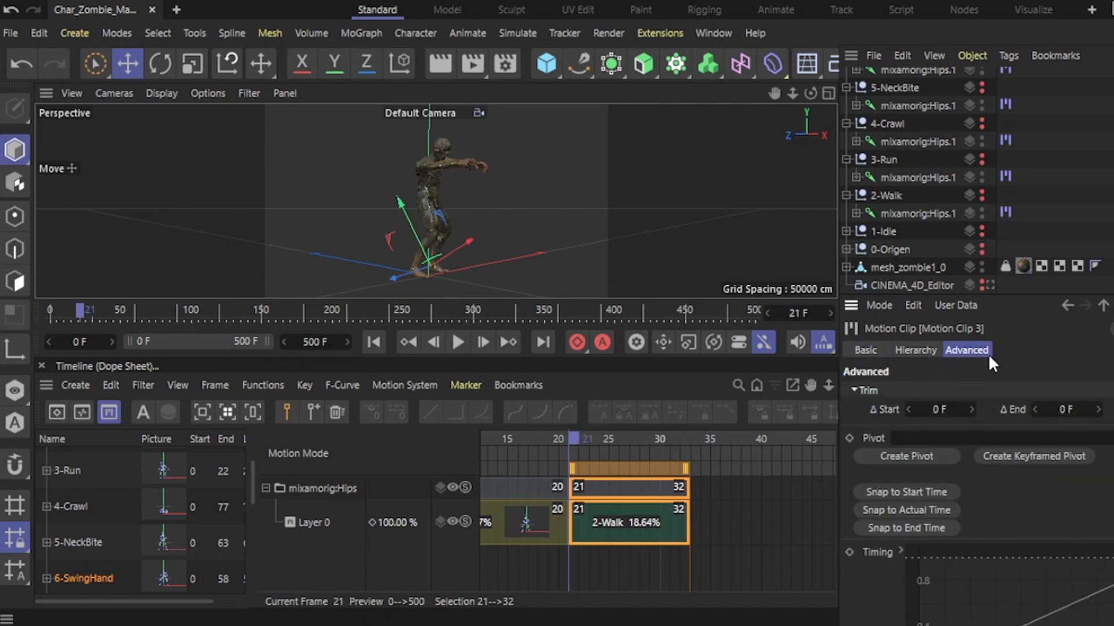
click(1064, 409)
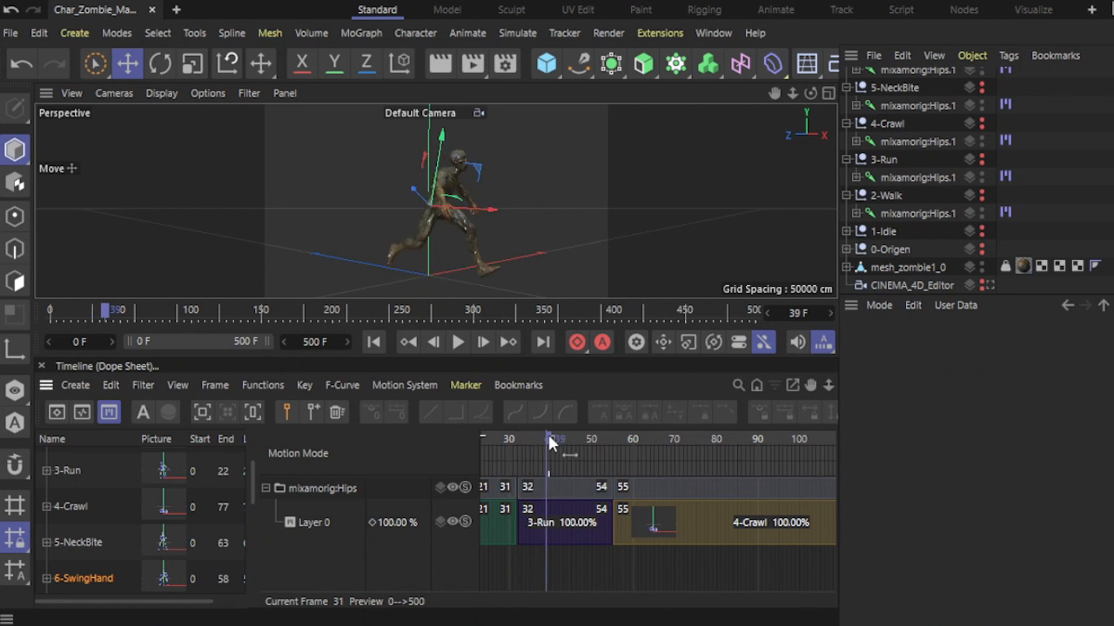
- Select the 3-Run clip and drag its end back to frame 43
click(564, 523)
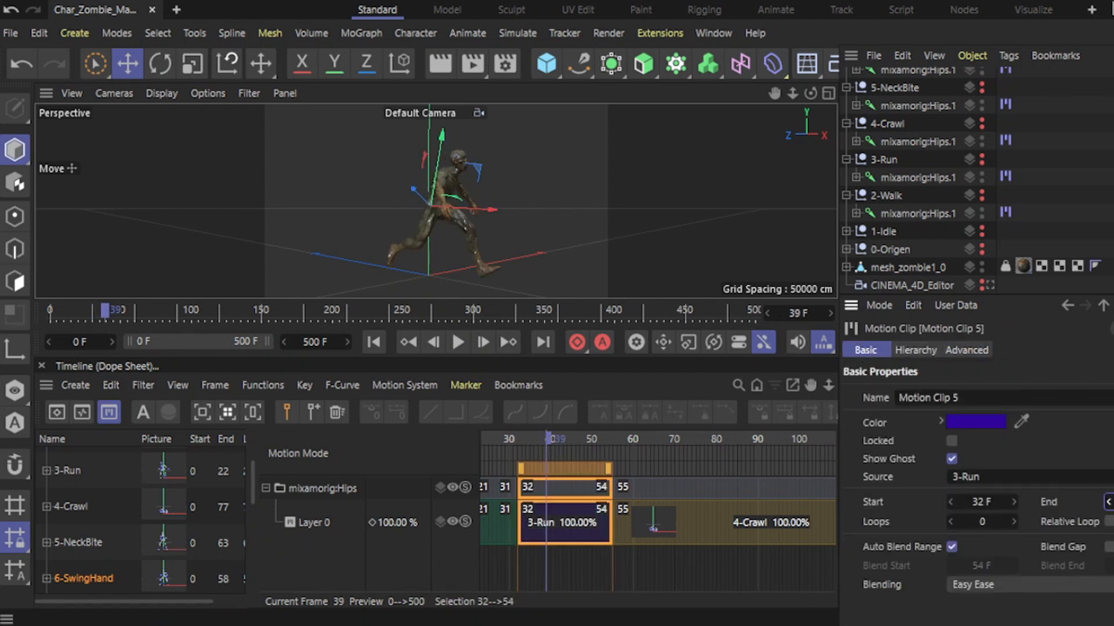
drag(609, 486, 562, 486)
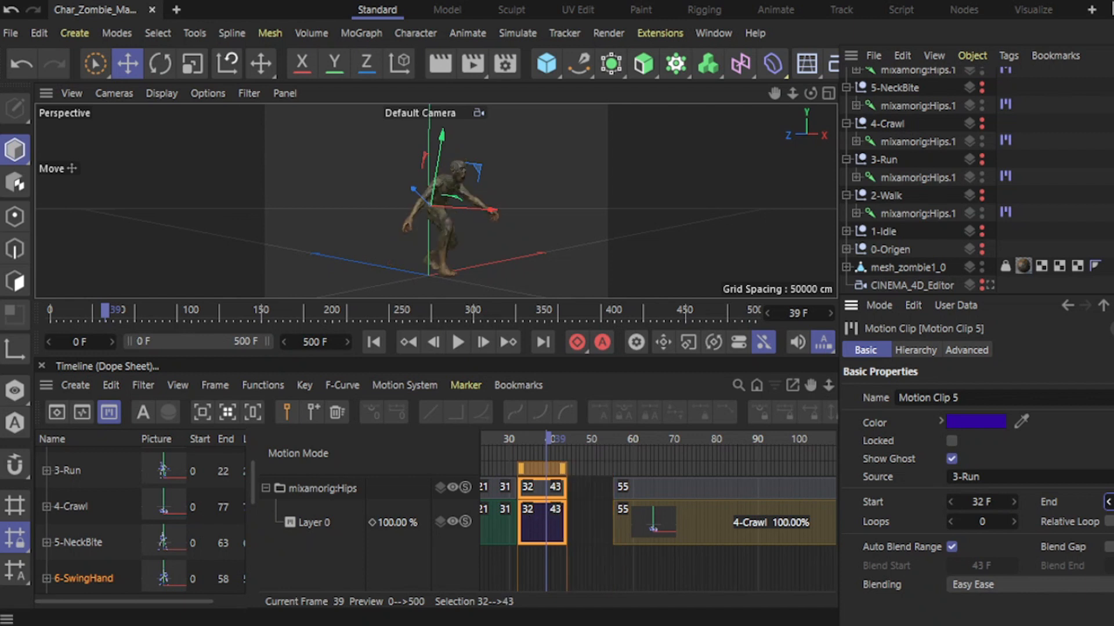
mouse_move(956, 355)
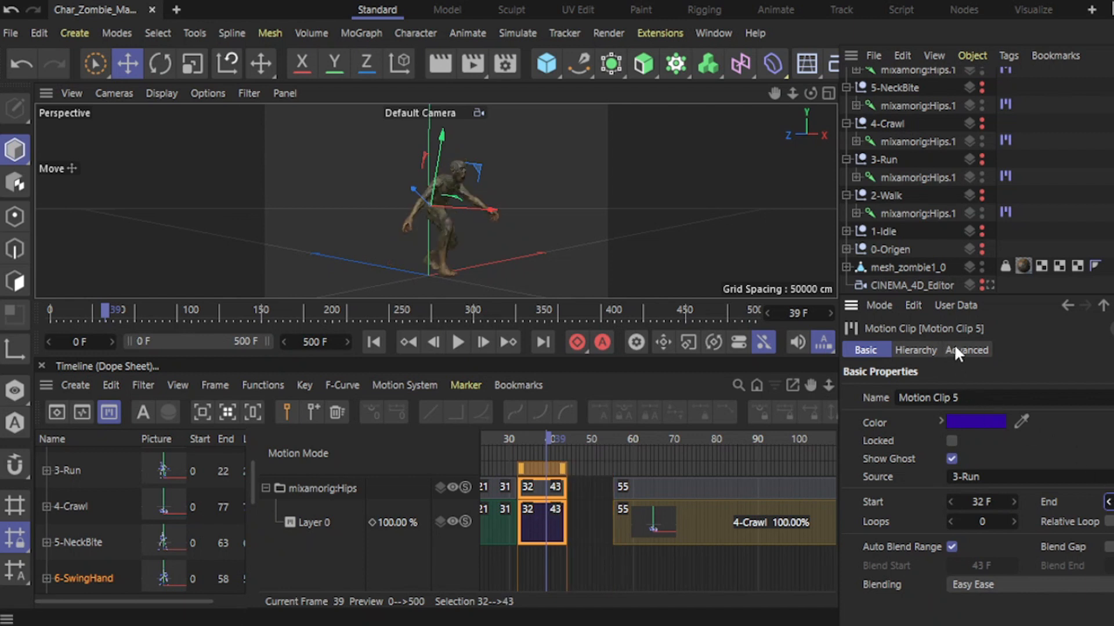
click(966, 349)
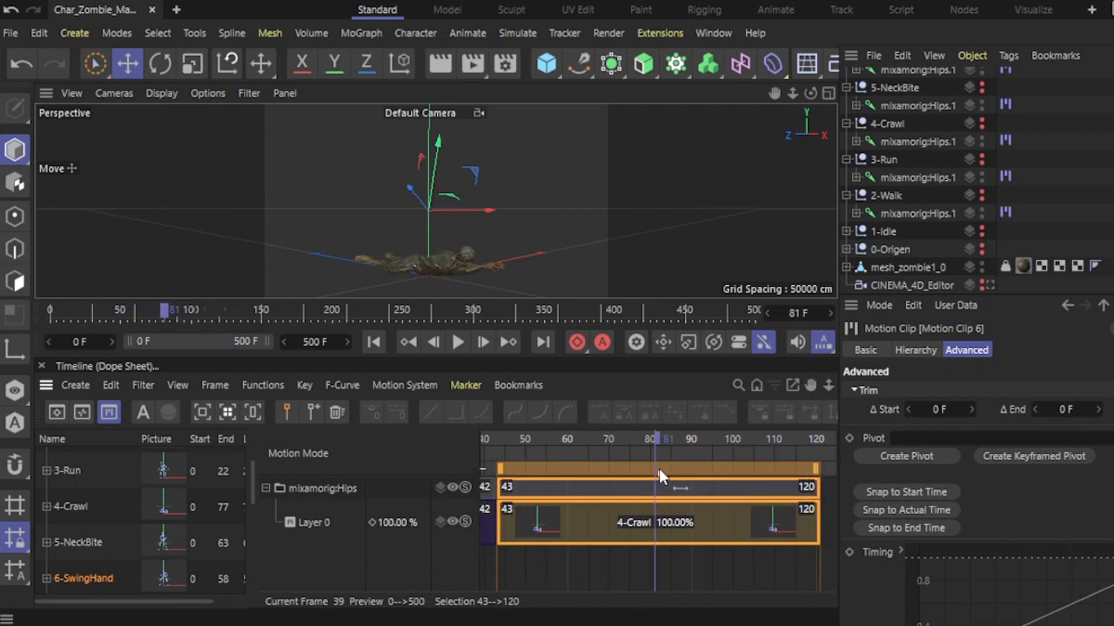
- Preview the 4-Crawl clip and trim it to frames 43–63 with Trim ΔEnd 1 F
drag(656, 476, 632, 476)
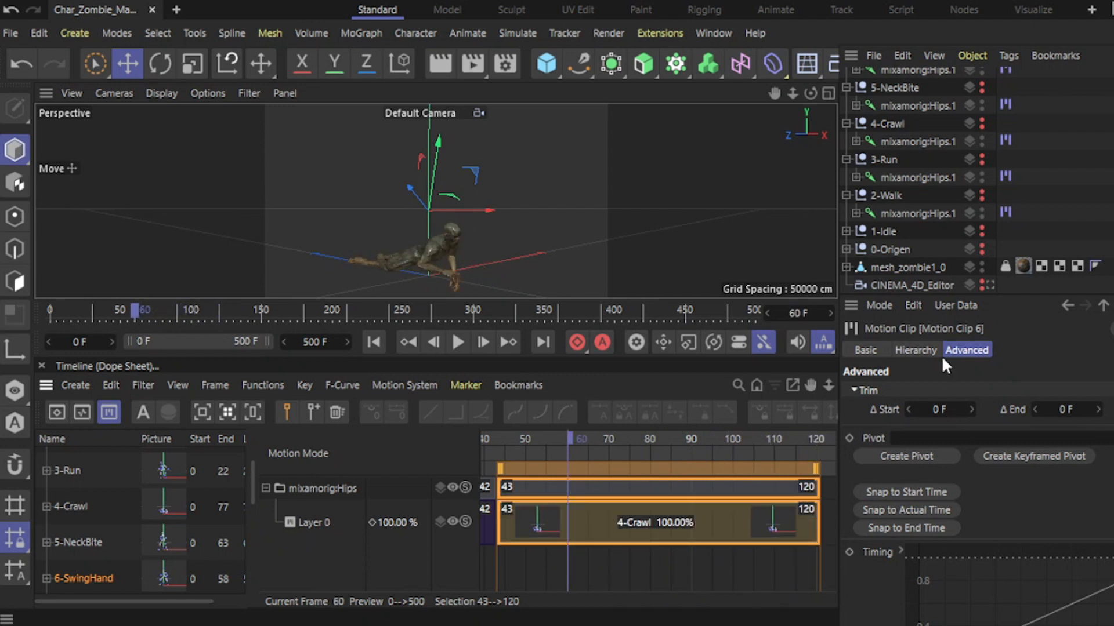
click(865, 349)
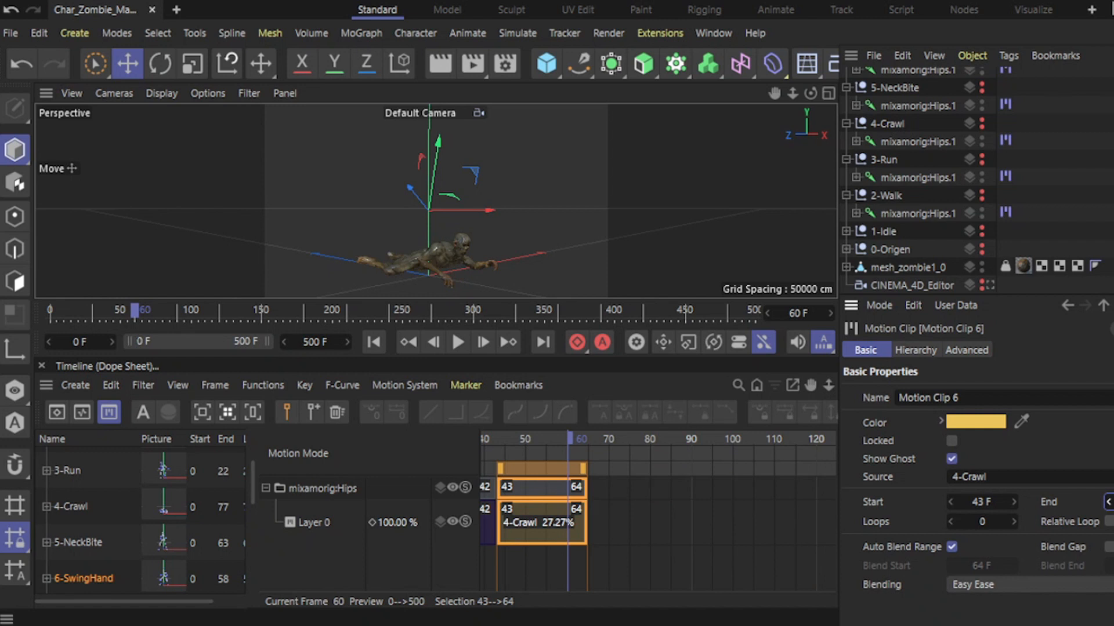
click(965, 350)
text(1 F)
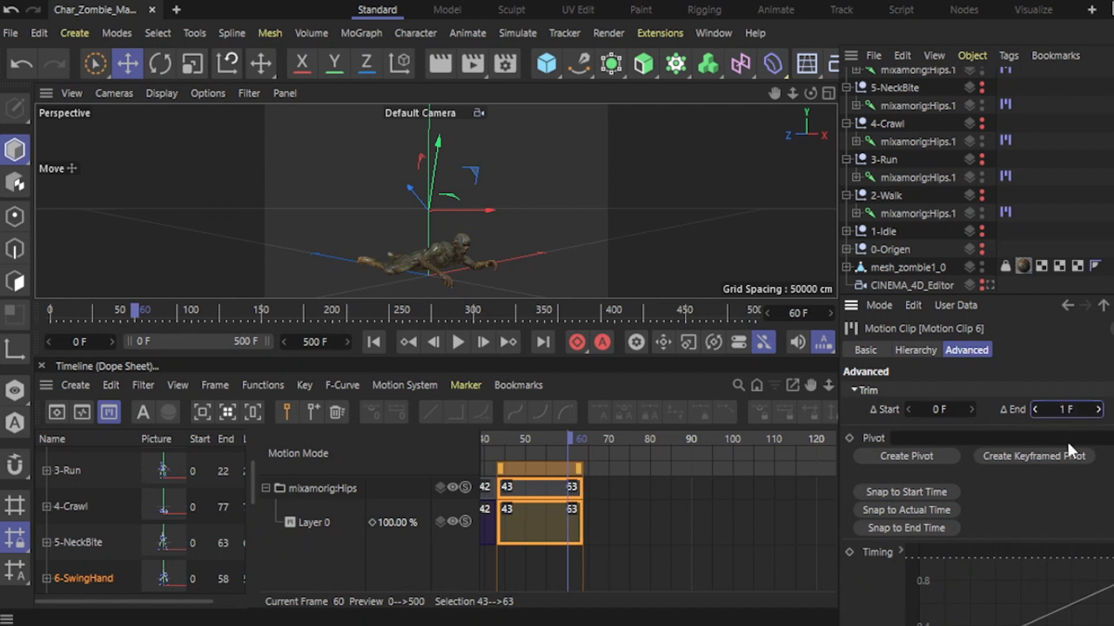
drag(581, 438, 512, 438)
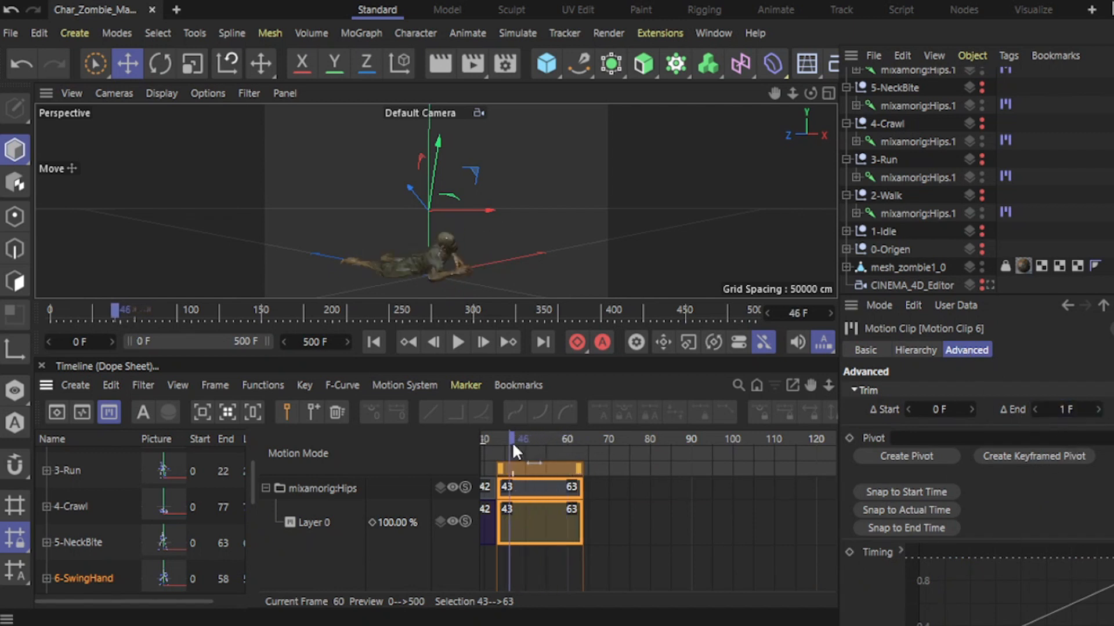
drag(518, 451, 543, 451)
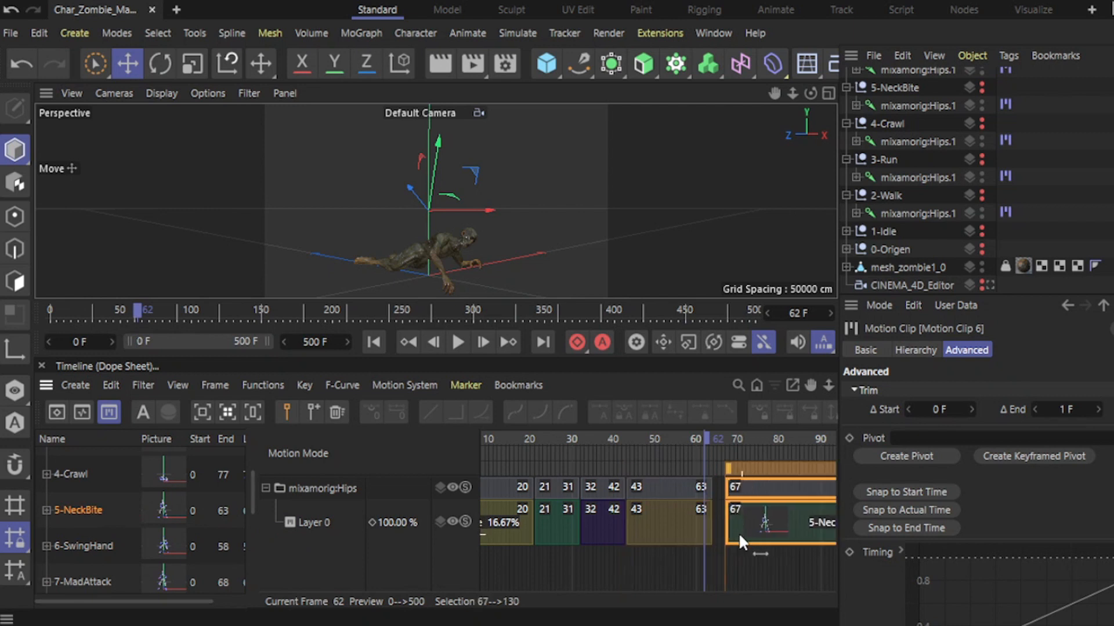
- Place 5-NeckBite at frame 64 trimmed to end at 80, then add 6-SwingHand after it
drag(777, 522, 767, 522)
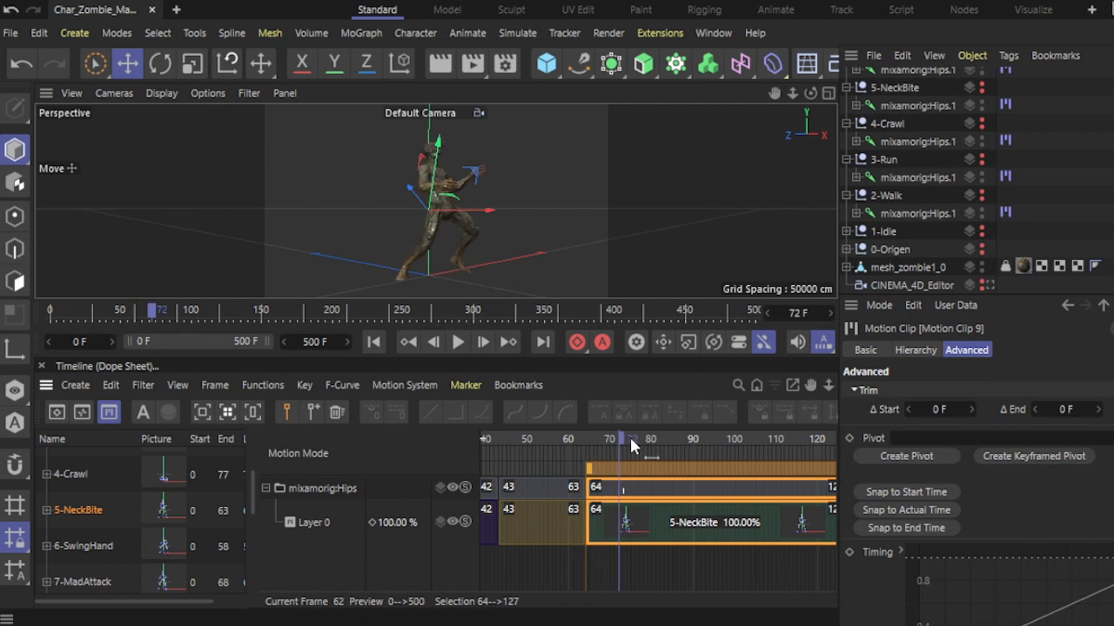
drag(632, 445, 805, 445)
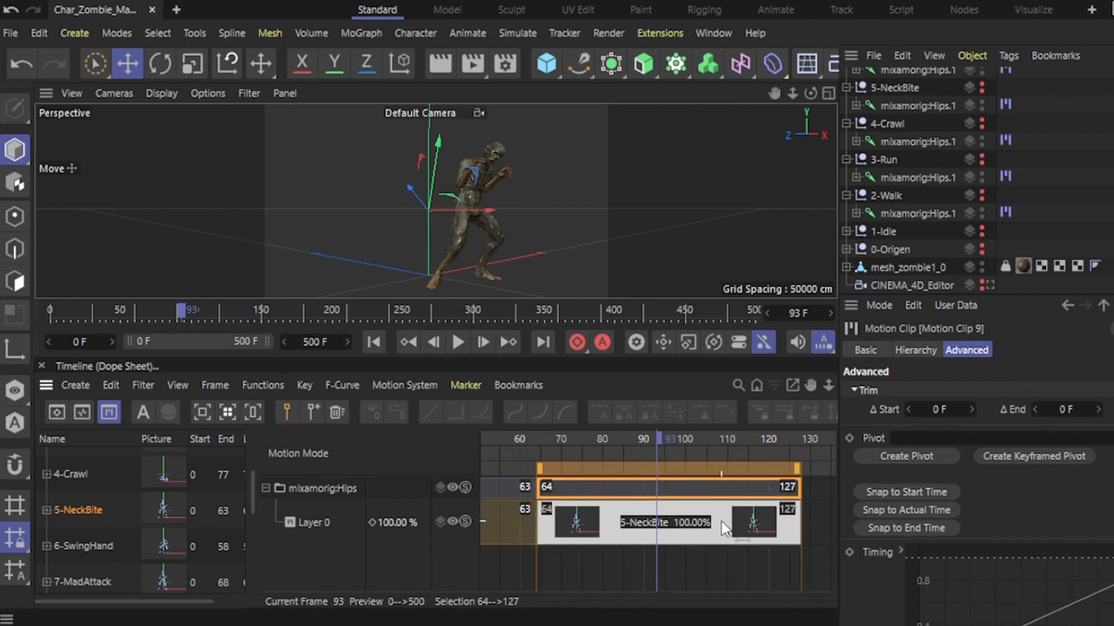
click(866, 349)
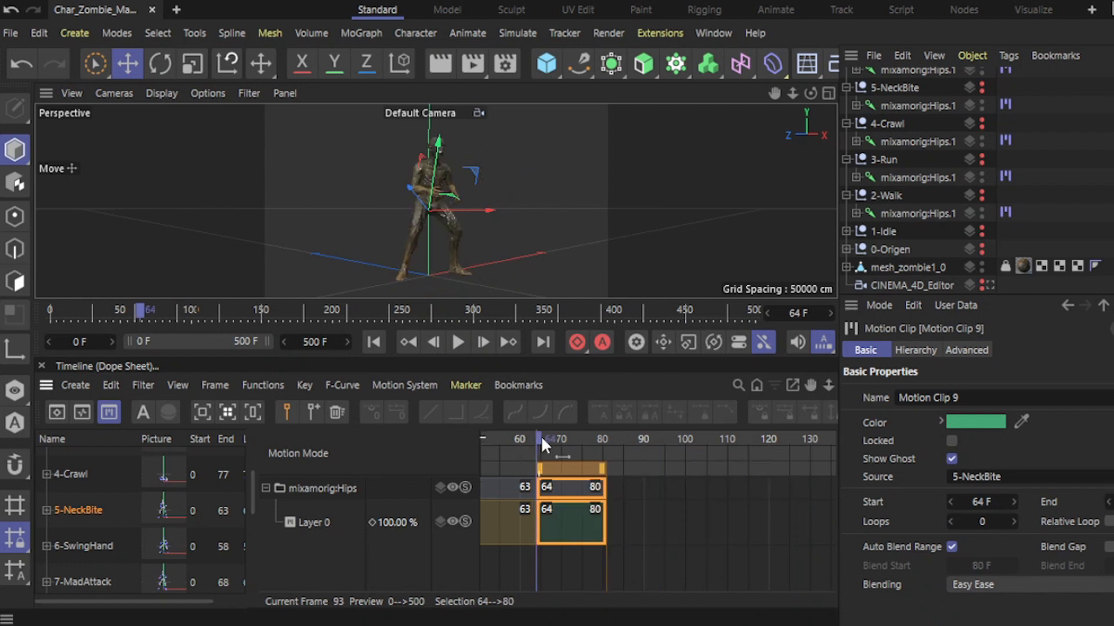
drag(542, 445, 609, 445)
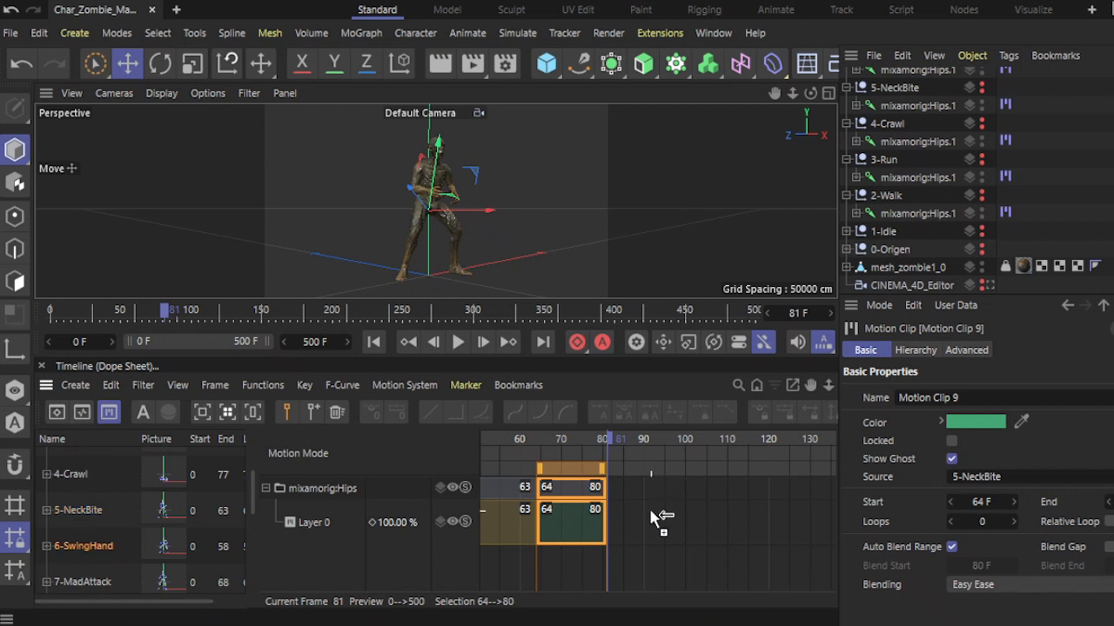
drag(568, 522, 717, 522)
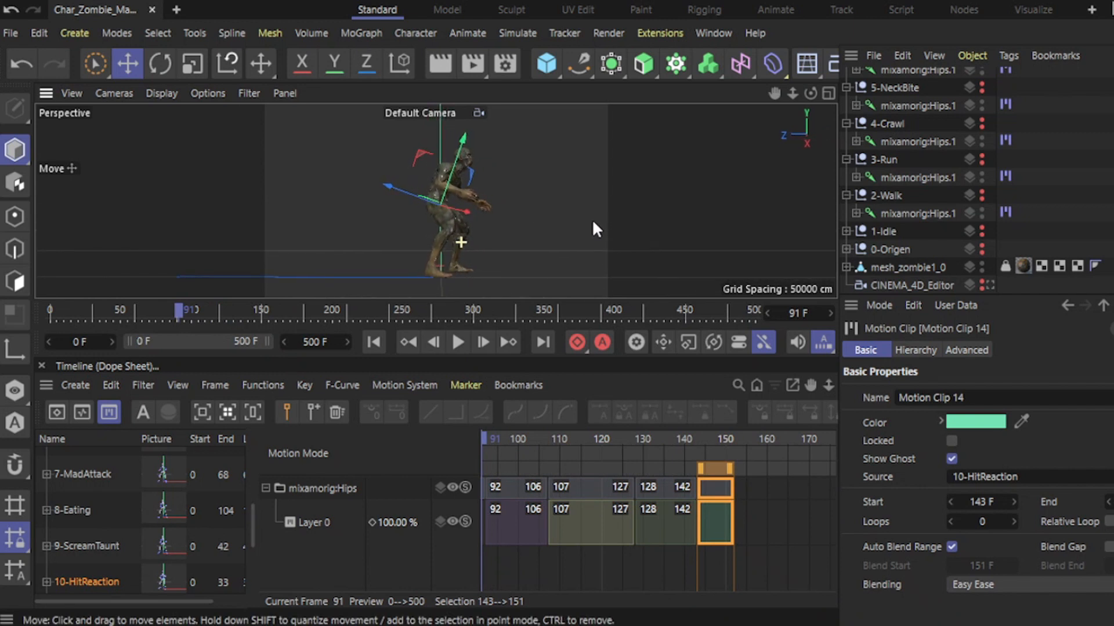
- Scrub back and forth through the 10-HitReaction clip to check its start and end poses
drag(482, 439, 665, 438)
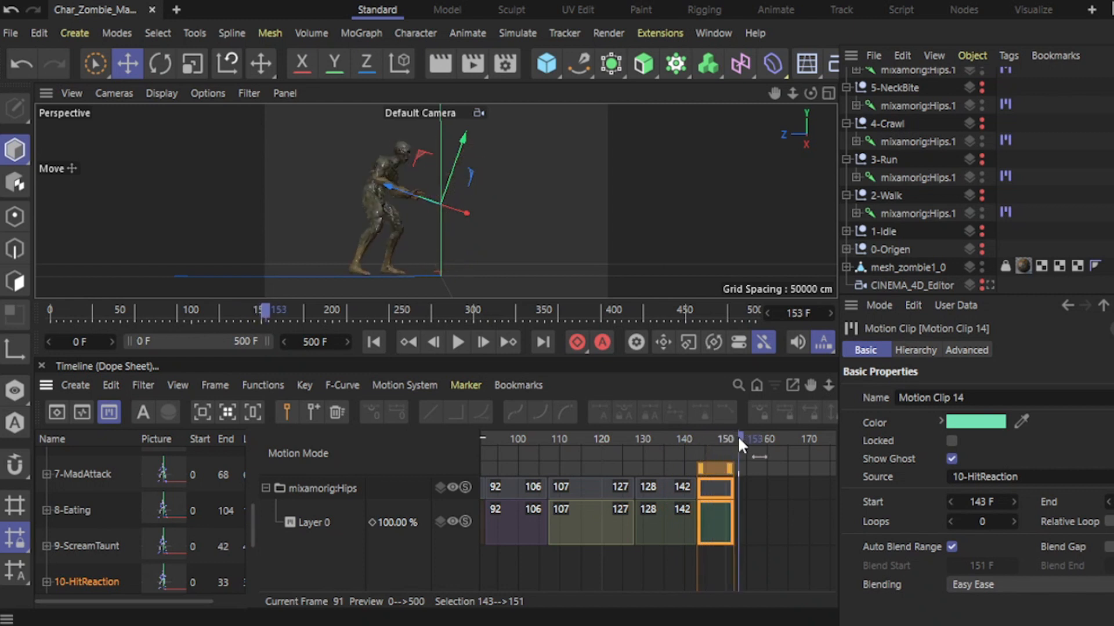
drag(742, 442, 716, 442)
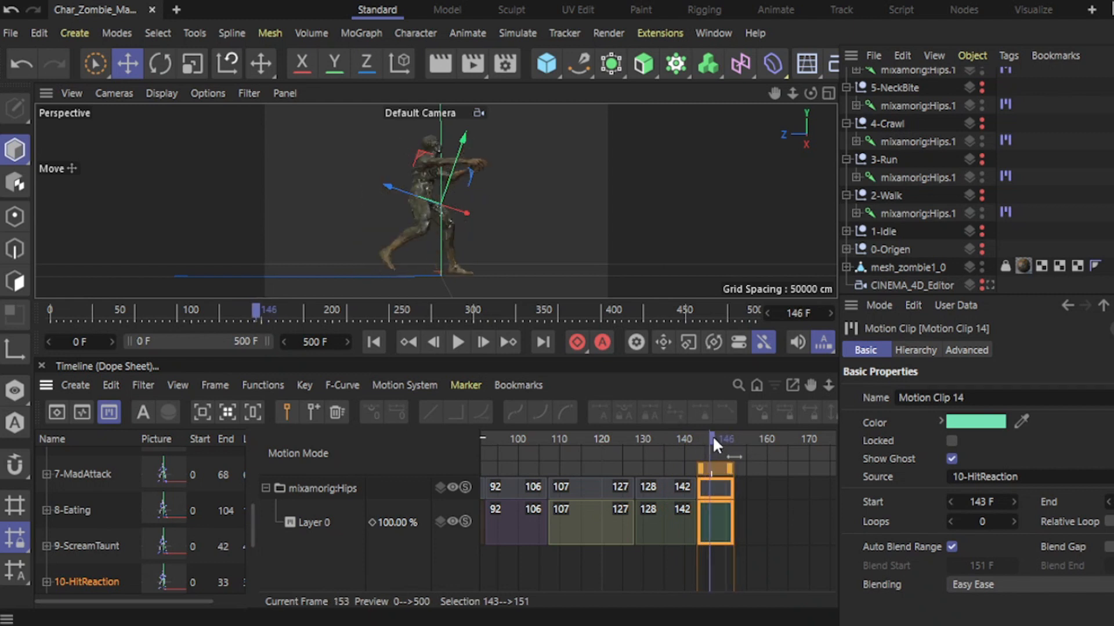
drag(713, 438, 738, 438)
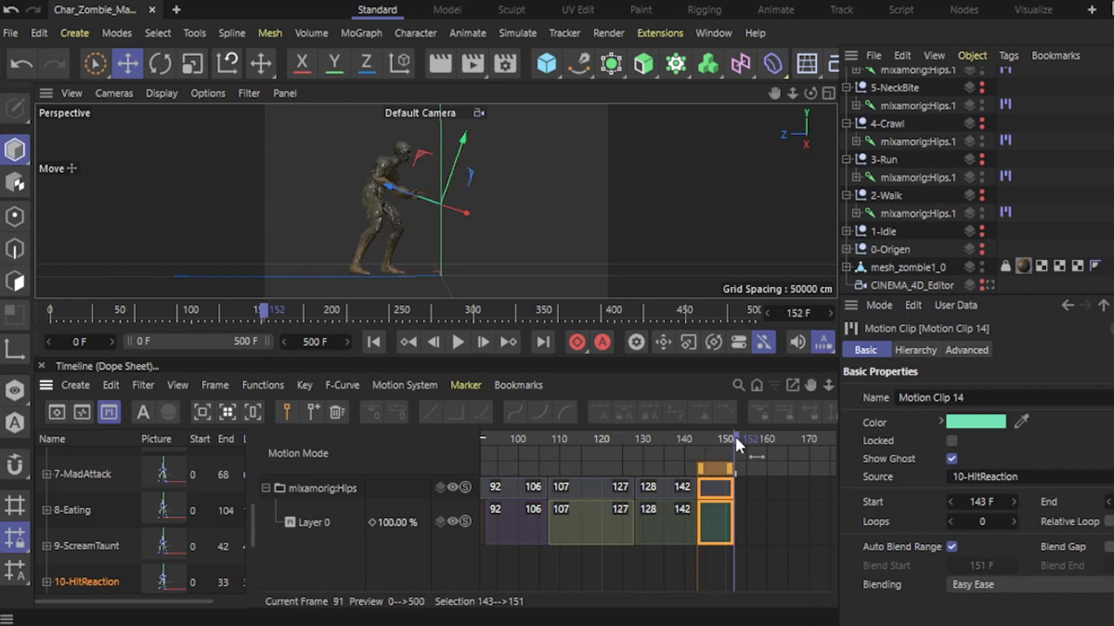
drag(736, 444, 708, 445)
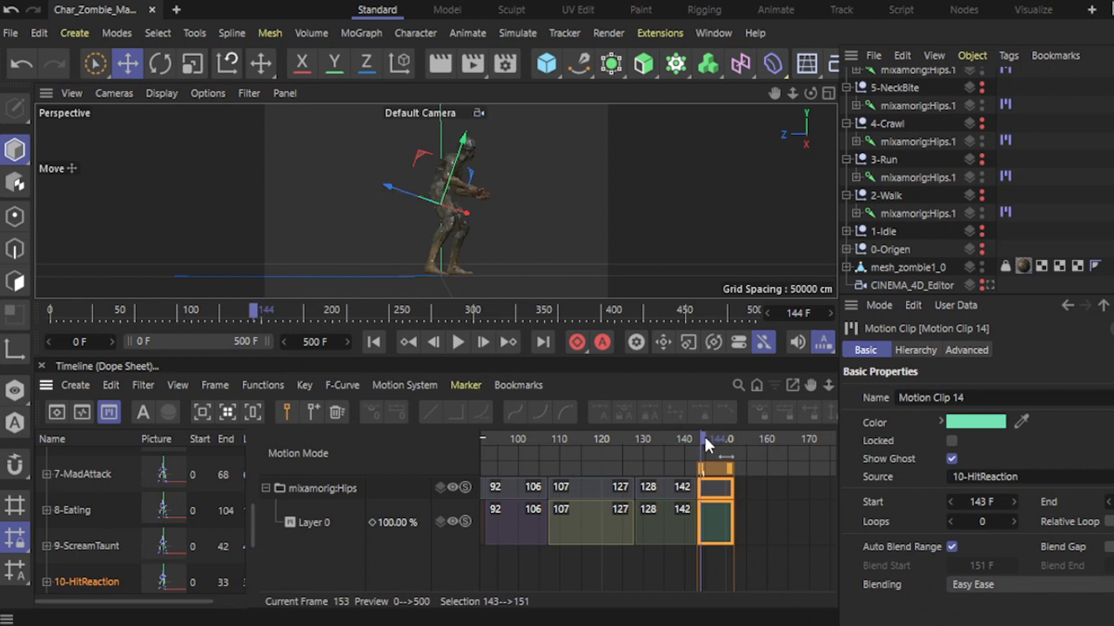
drag(704, 439, 729, 438)
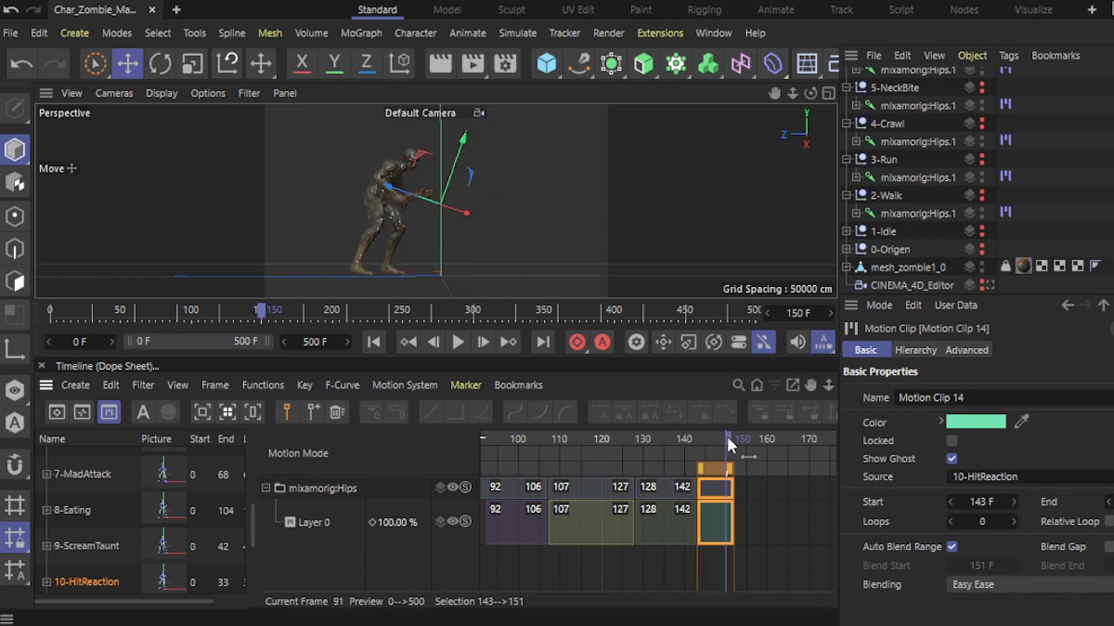
drag(729, 444, 703, 445)
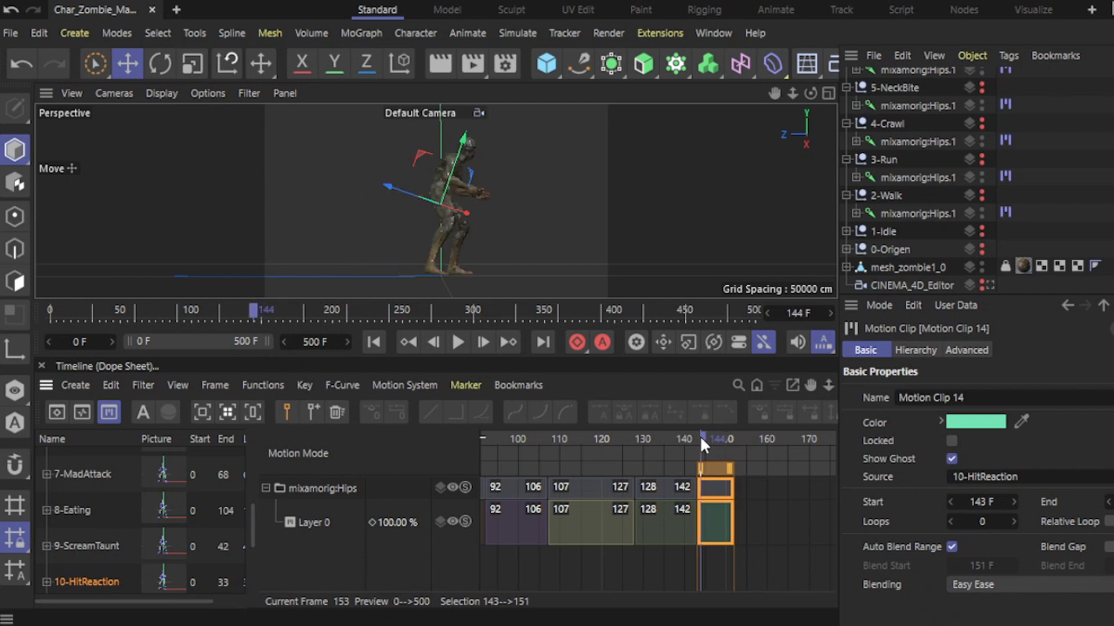
drag(702, 438, 720, 438)
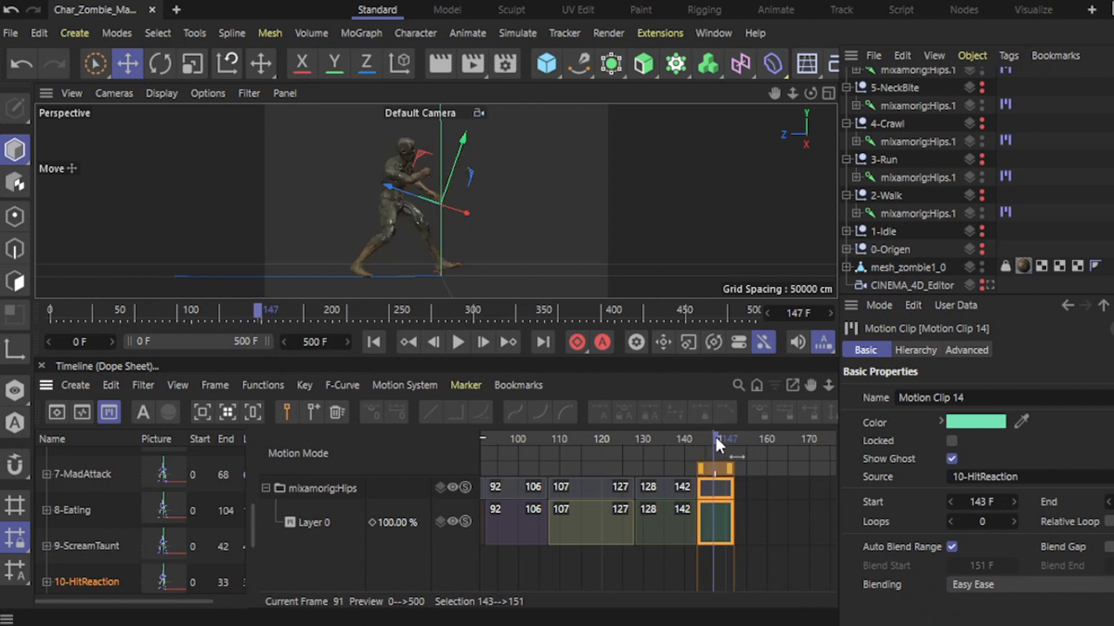
drag(716, 438, 742, 438)
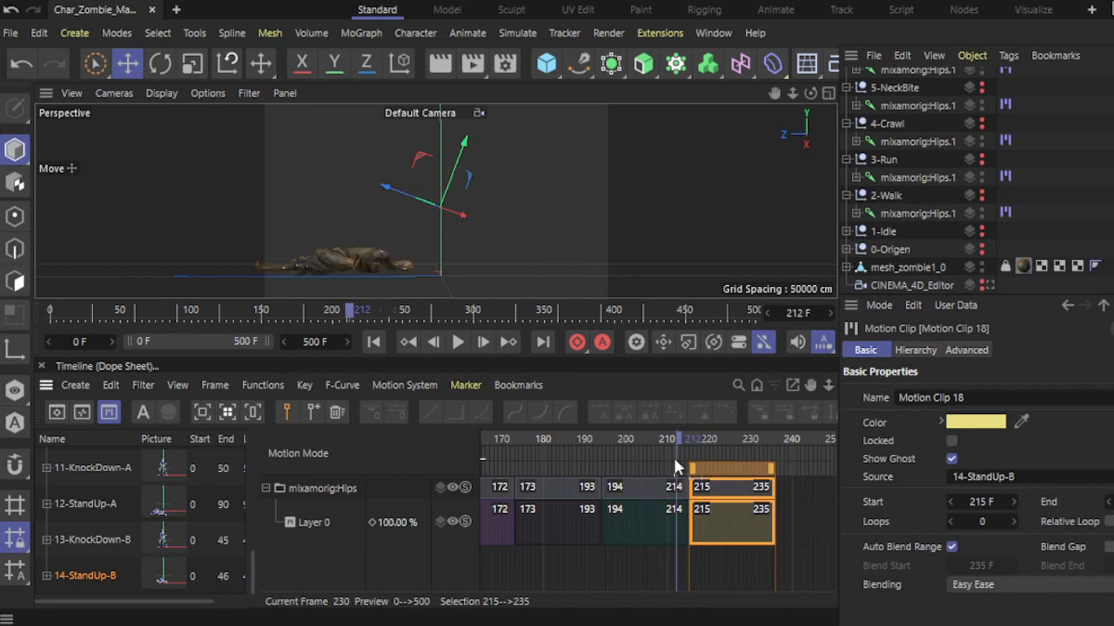
- Preview the end of 14-StandUp-B and retype the scene's 500-frame Maximum Time starting with 23
drag(677, 461, 612, 483)
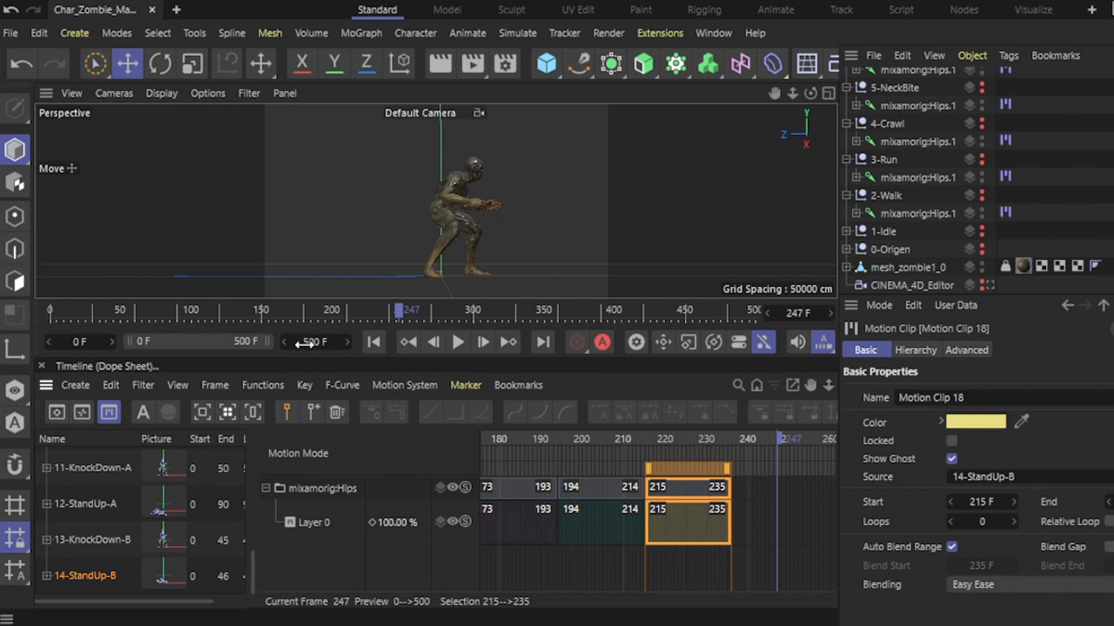
click(316, 342)
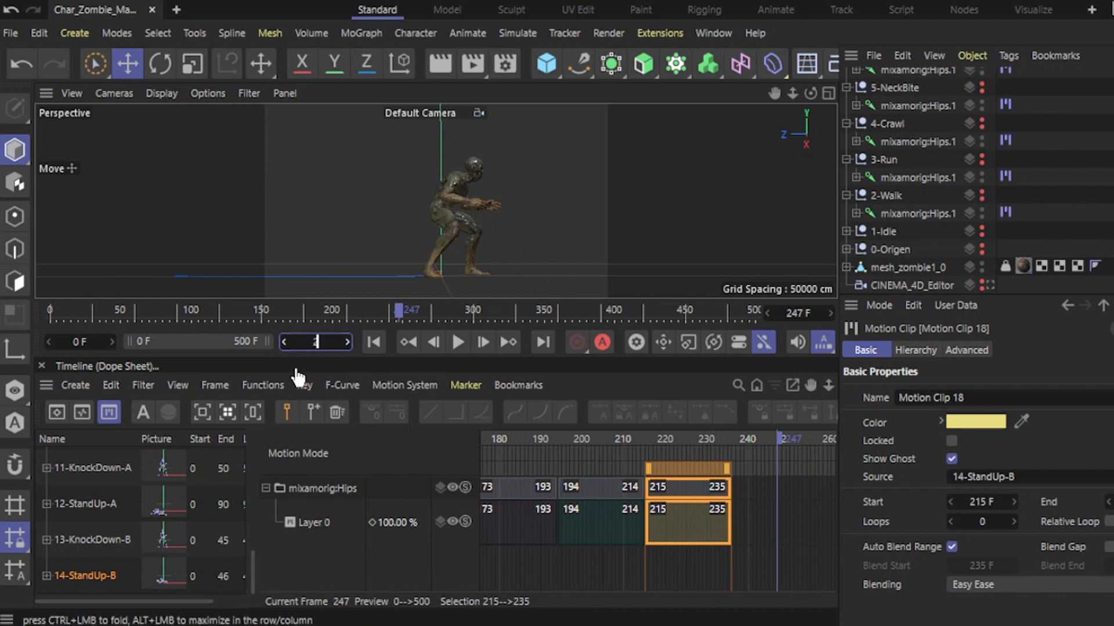
text(23)
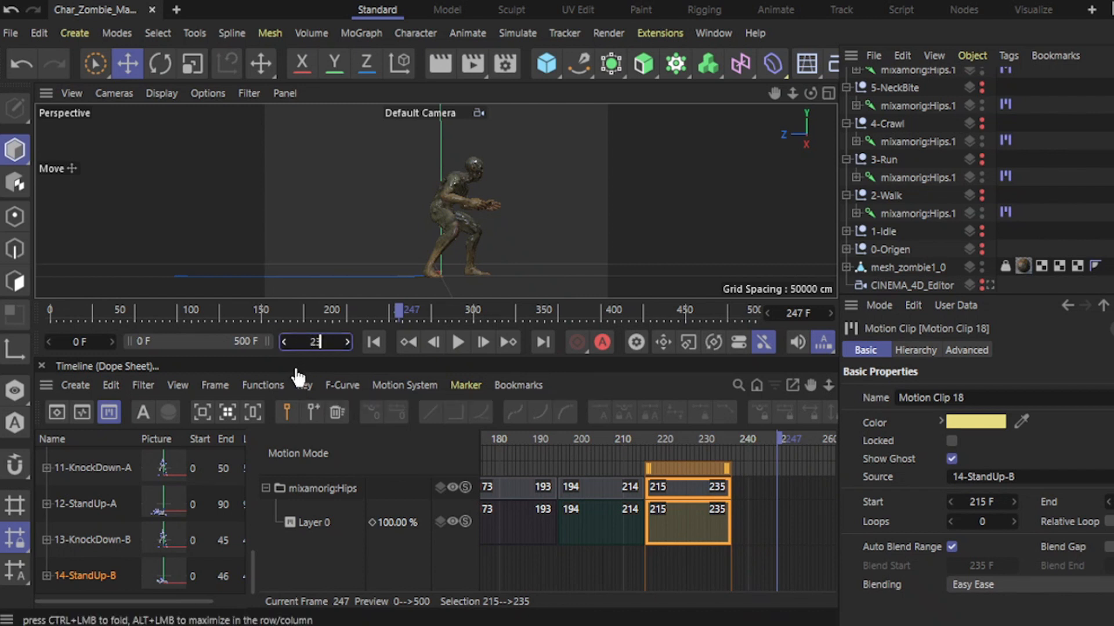